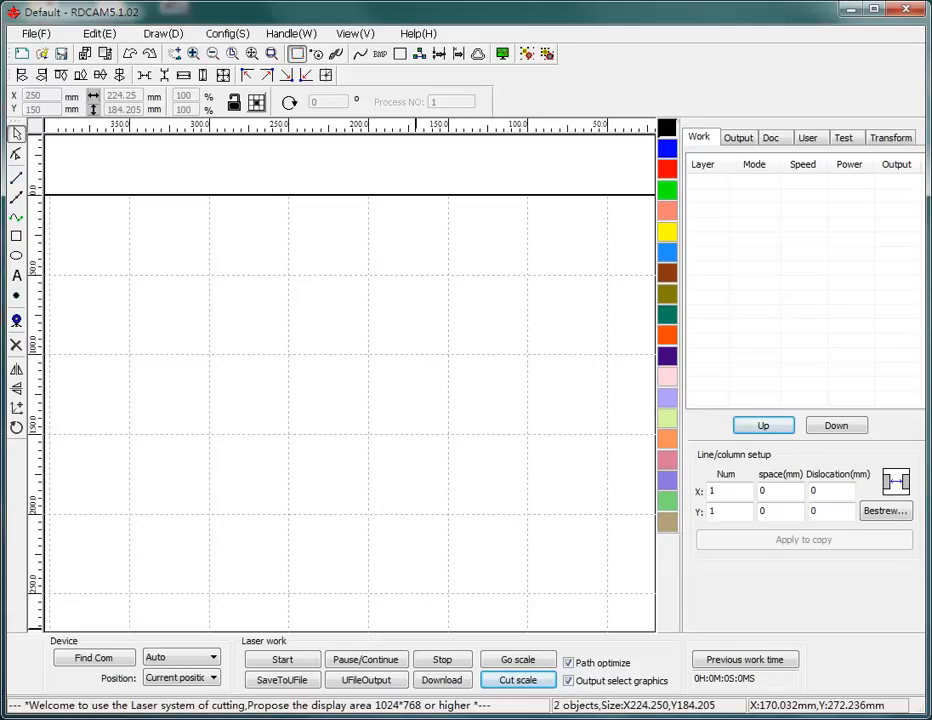
{"action": "mouse_move", "coordinate": [588, 540]}
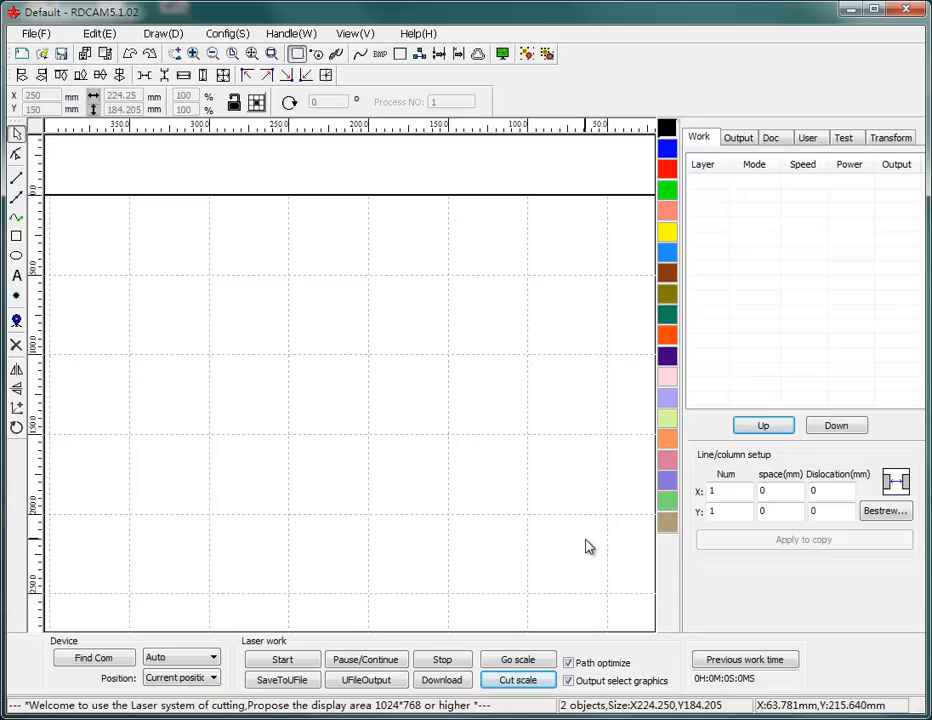
{"action": "mouse_move", "coordinate": [284, 368]}
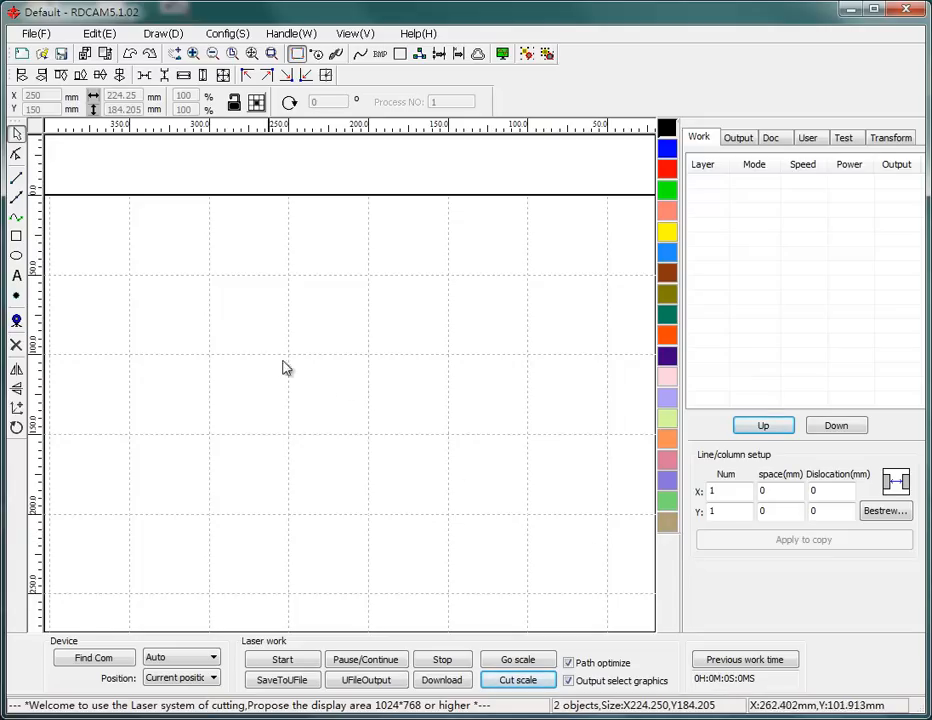
{"action": "mouse_move", "coordinate": [38, 244]}
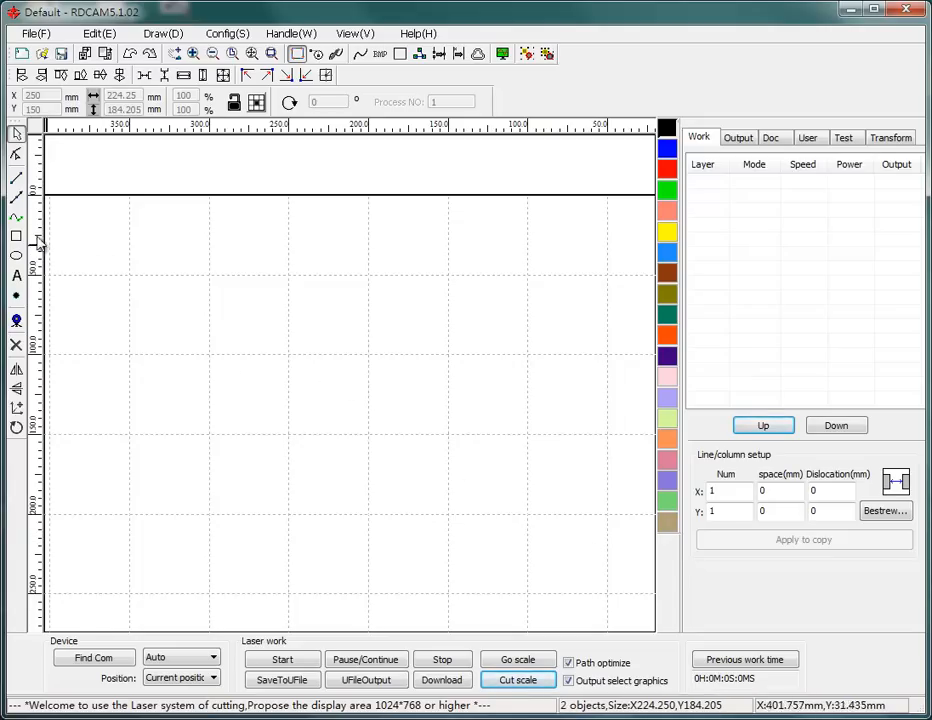
- Drag out a rectangle of roughly 178 × 154 mm, landing on a black Scan layer
{"action": "left_click_drag", "start_coordinate": [100, 320], "coordinate": [300, 564]}
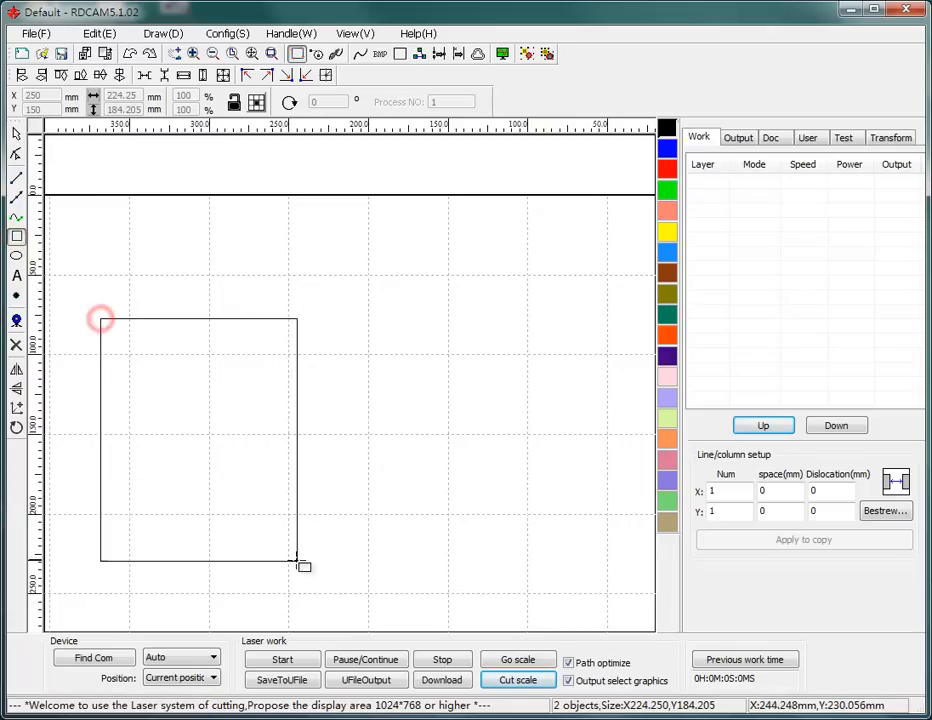
{"action": "left_click", "coordinate": [242, 440]}
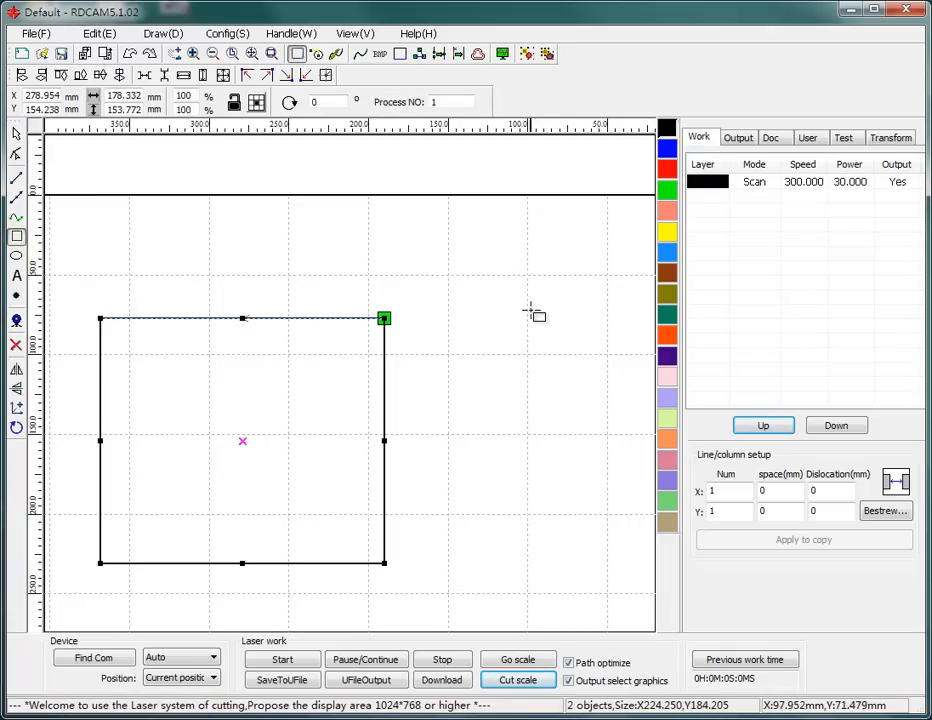
{"action": "mouse_move", "coordinate": [518, 324]}
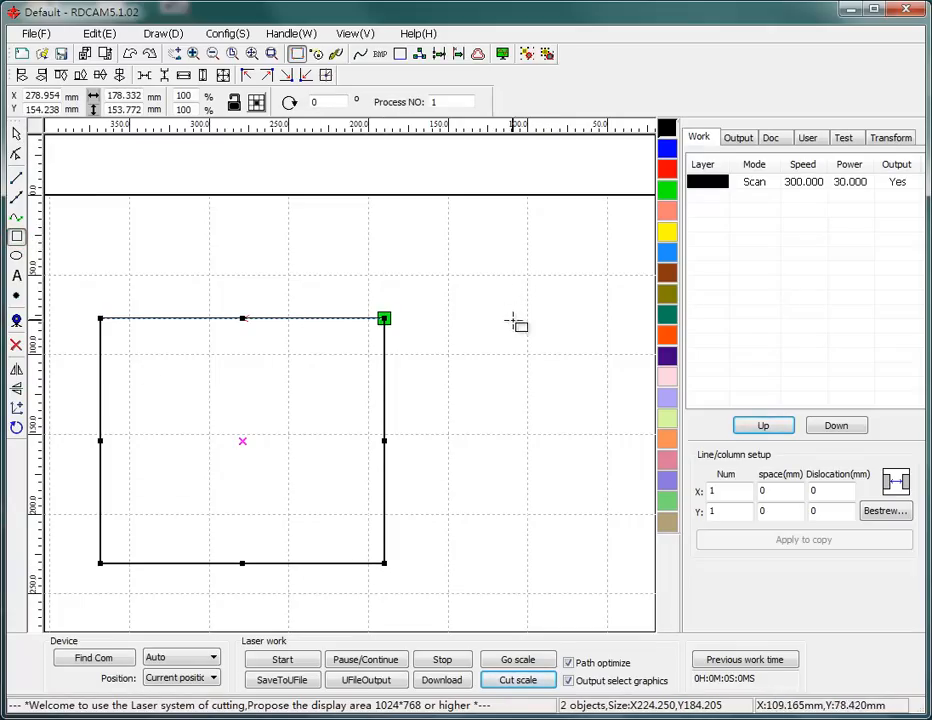
{"action": "left_click", "coordinate": [16, 236]}
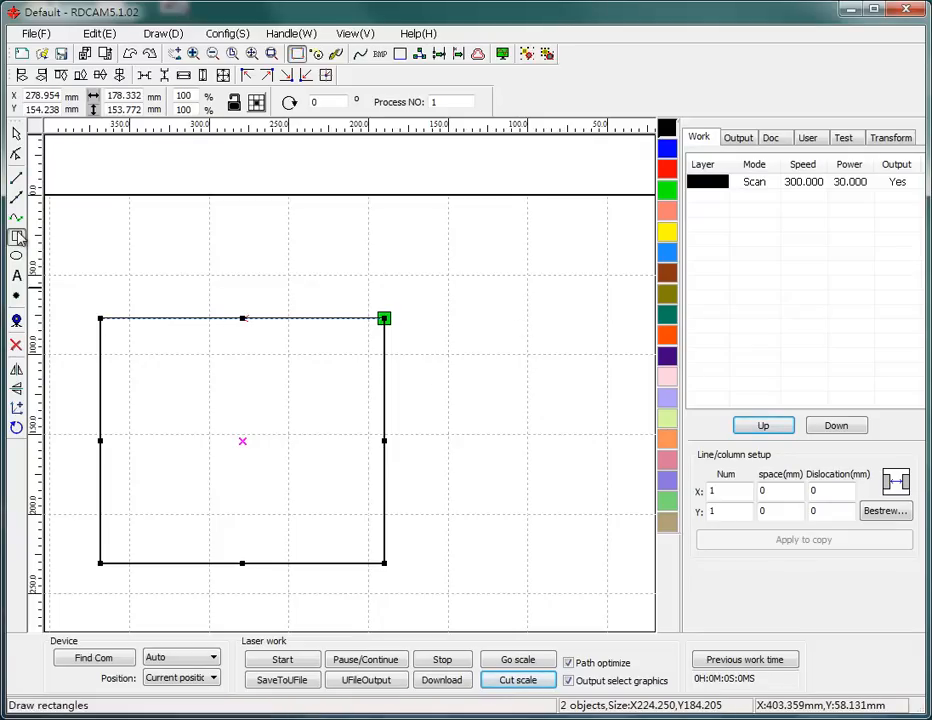
{"action": "left_click", "coordinate": [16, 236]}
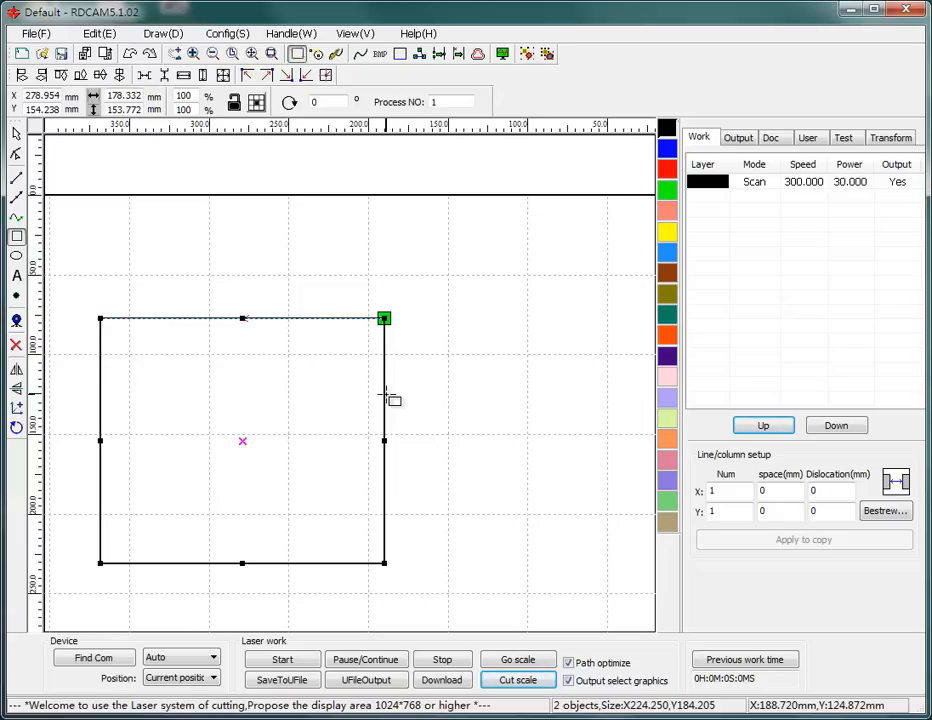
{"action": "mouse_move", "coordinate": [164, 158]}
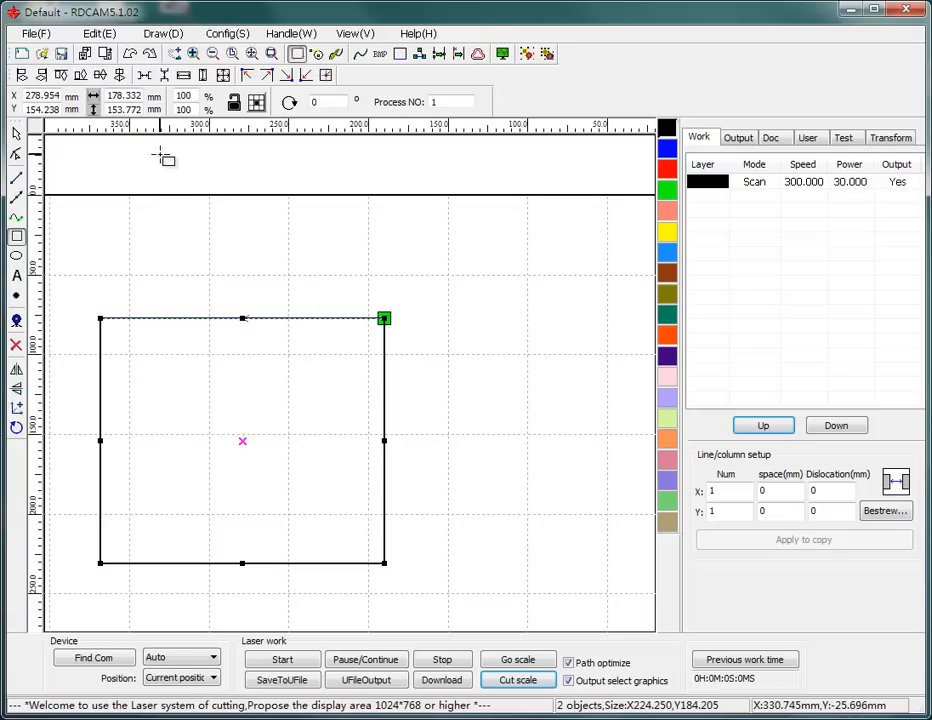
- Set the rectangle's width and height both to 150 mm, making it a square
{"action": "triple_click", "coordinate": [124, 96]}
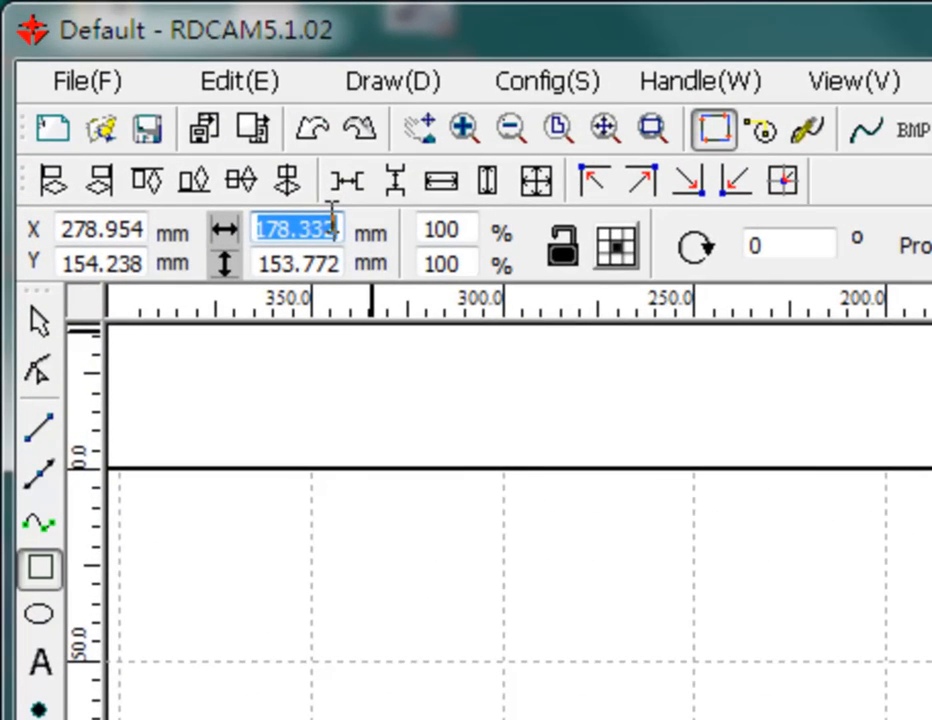
{"action": "type", "text": "150"}
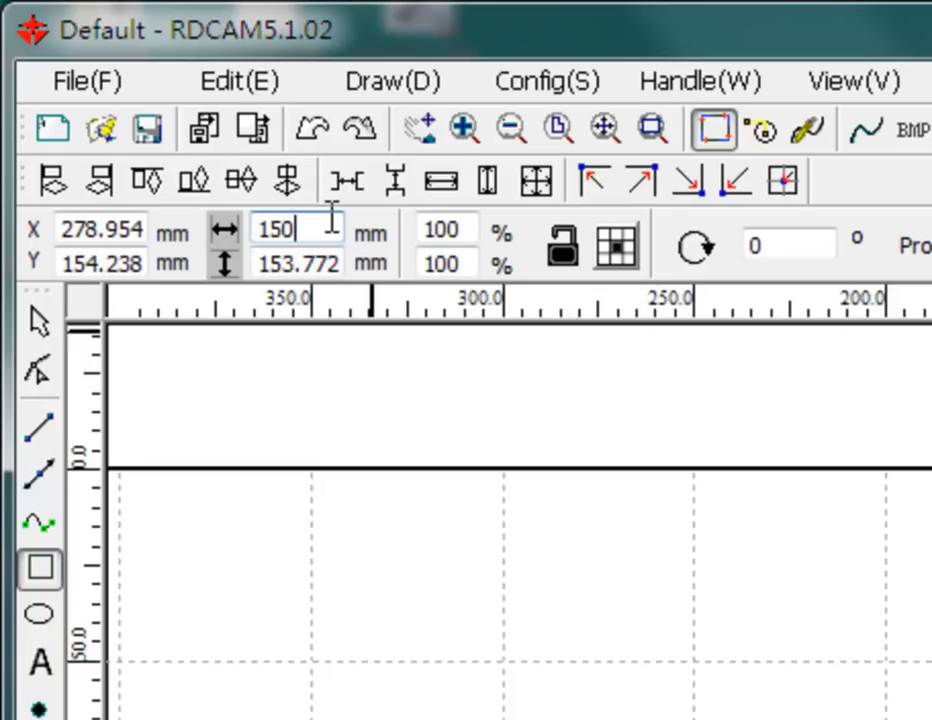
{"action": "type", "text": "150"}
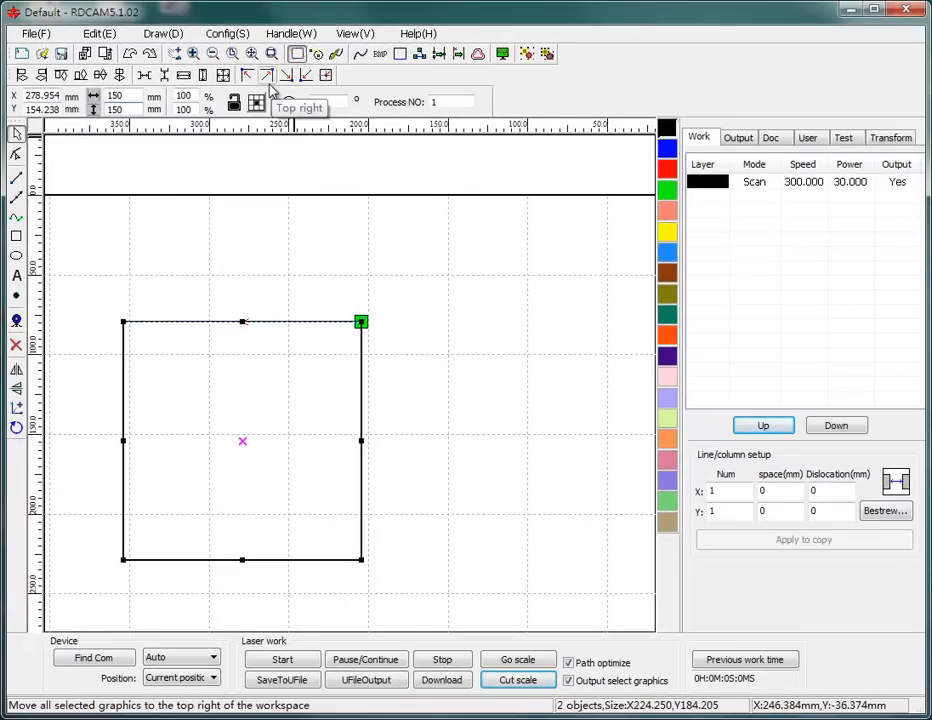
- Centre the square on the page so its position reads 150, 150 mm
{"action": "left_click", "coordinate": [268, 76]}
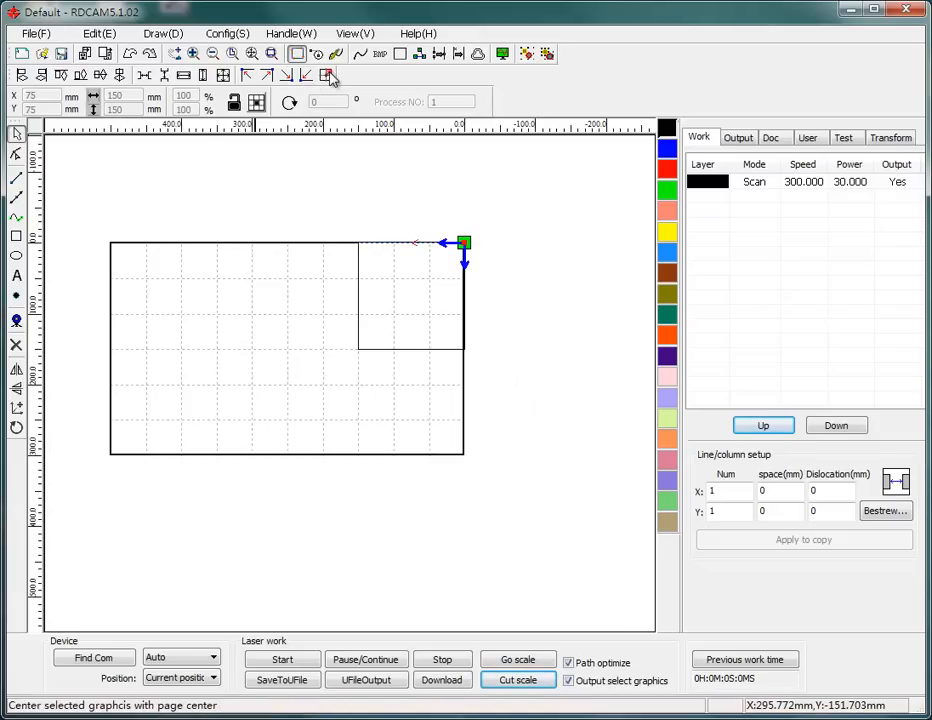
{"action": "left_click", "coordinate": [328, 76]}
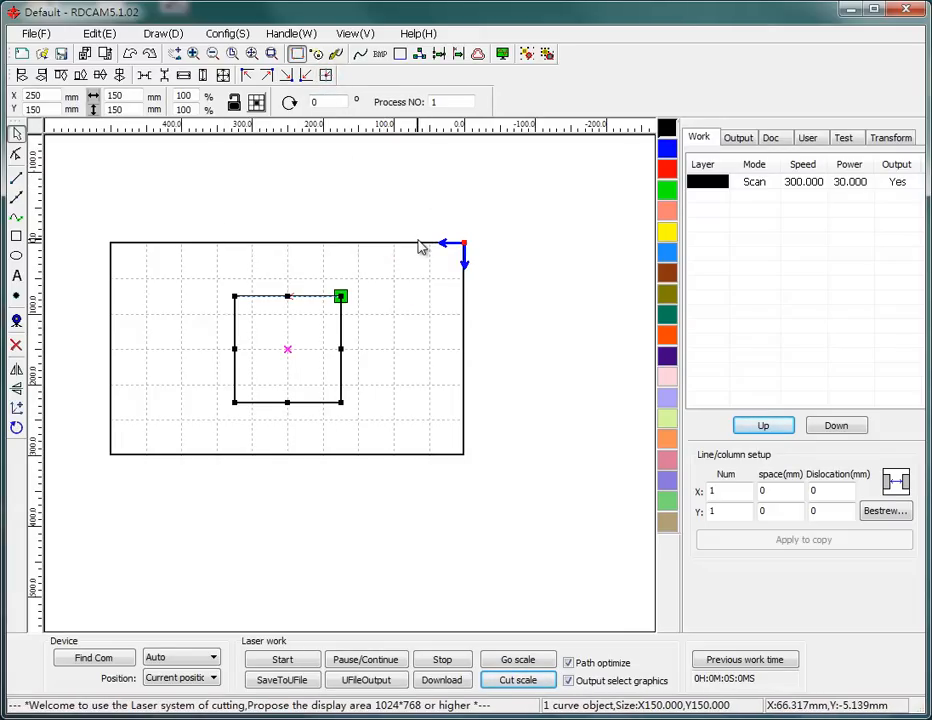
{"action": "mouse_move", "coordinate": [276, 308]}
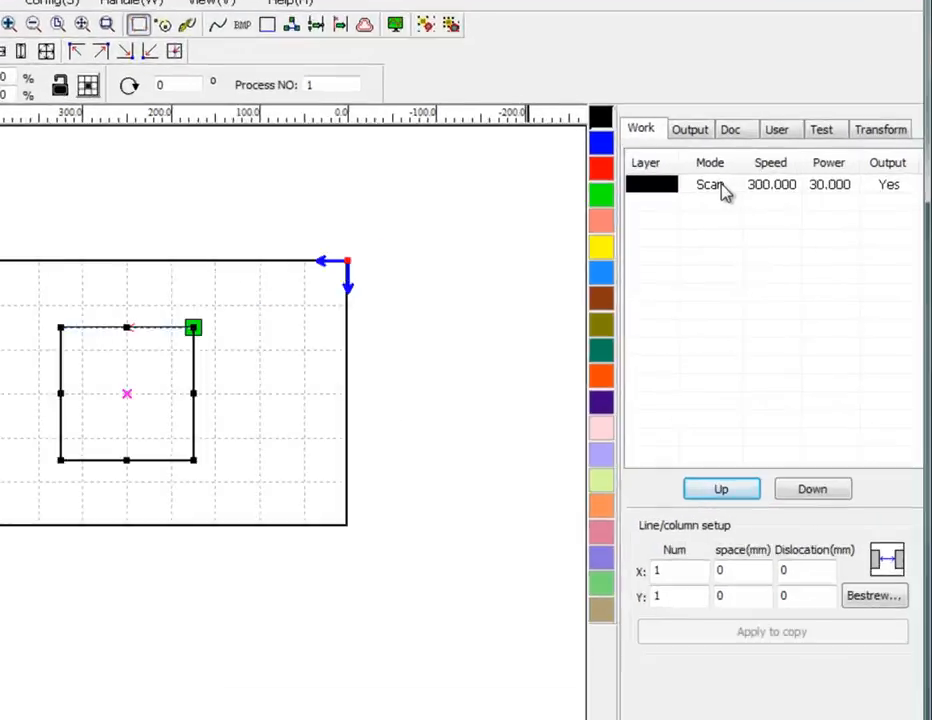
- Give the square's layer Cut mode at 8 mm/s speed and 90% power
{"action": "double_click", "coordinate": [710, 184]}
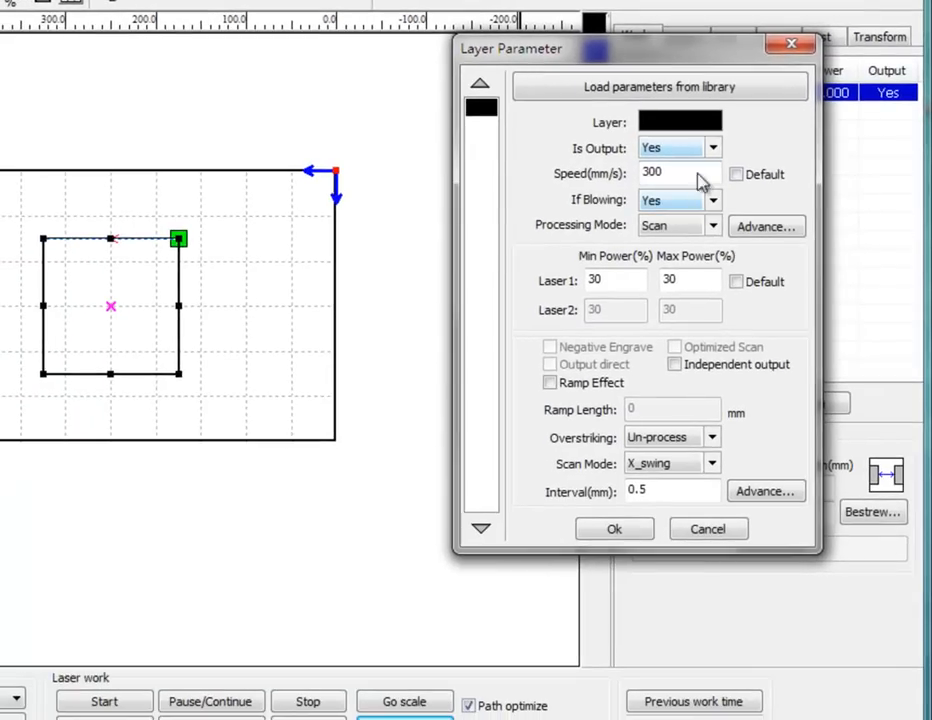
{"action": "left_click", "coordinate": [678, 224]}
{"action": "type", "text": "90"}
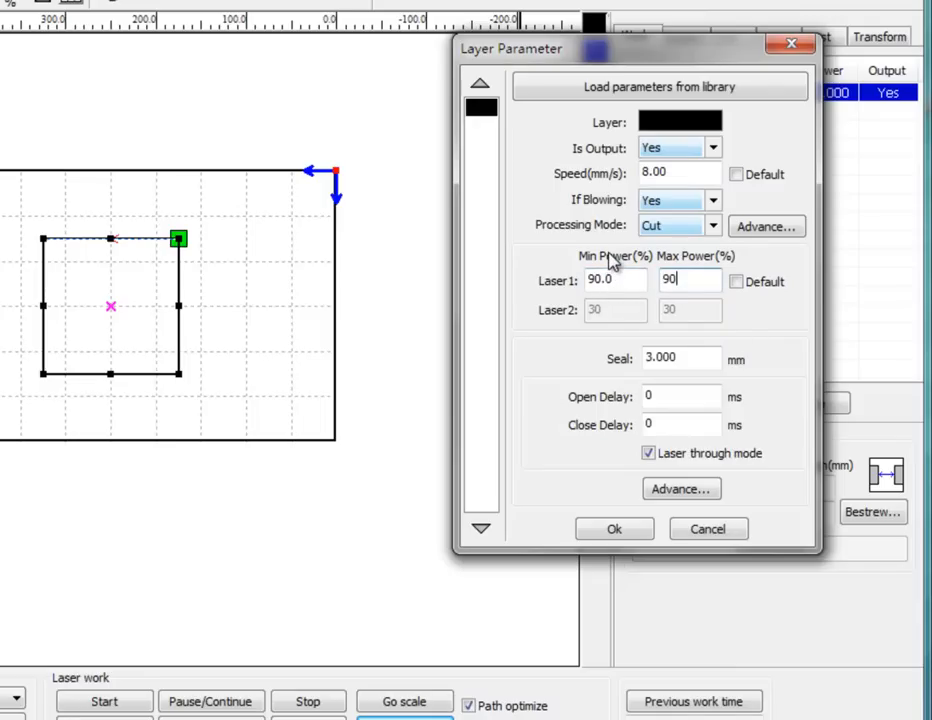
{"action": "mouse_move", "coordinate": [616, 256]}
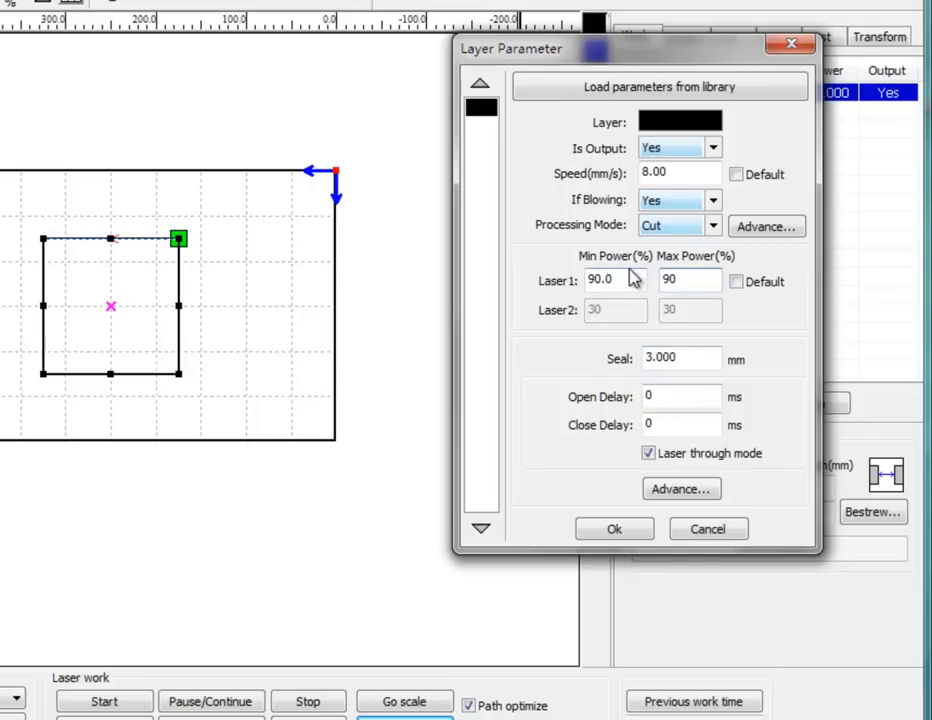
{"action": "mouse_move", "coordinate": [564, 290]}
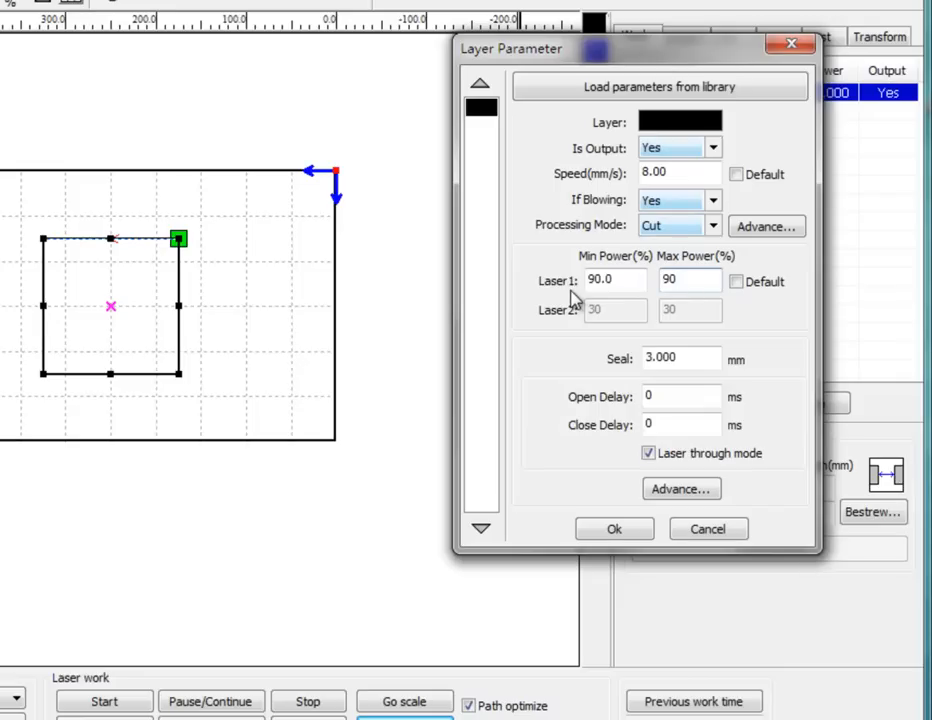
{"action": "left_click", "coordinate": [688, 280]}
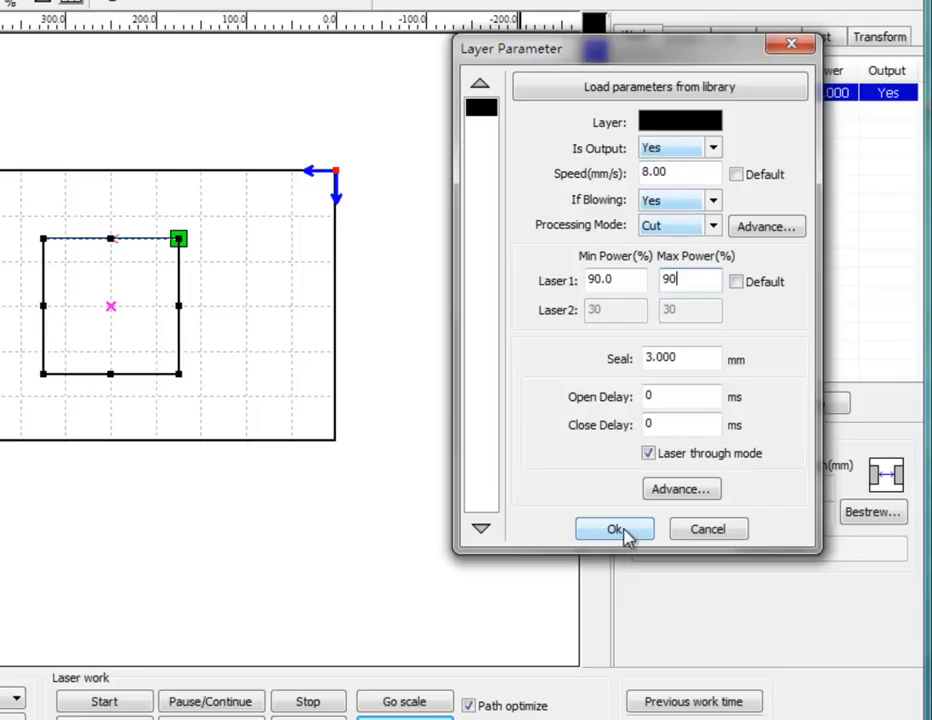
{"action": "left_click", "coordinate": [614, 528]}
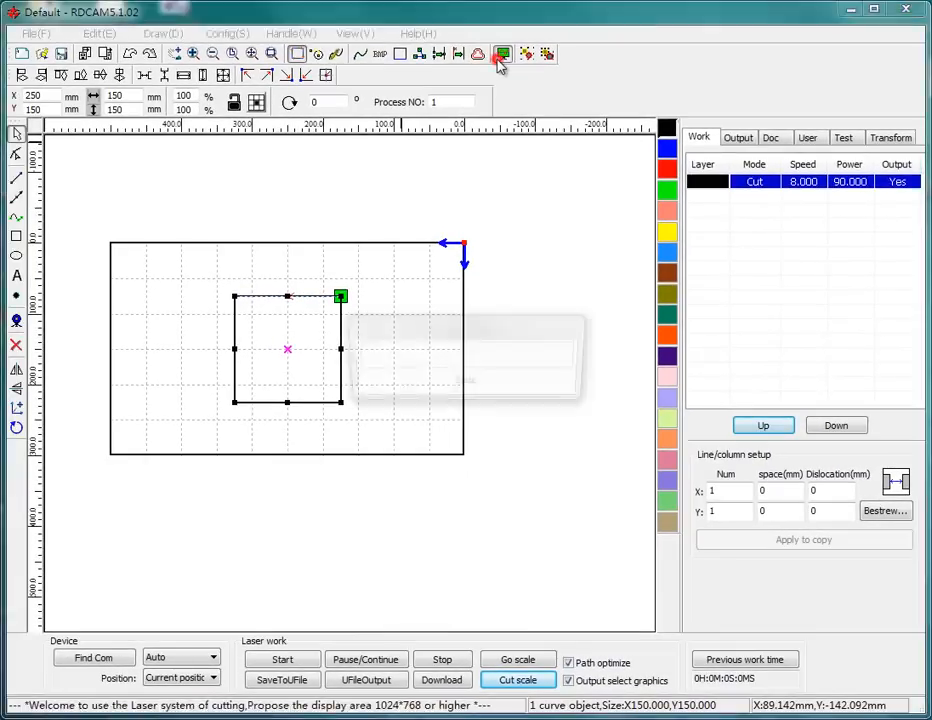
- Preview the square job (about 1 min 15 s), keep default speed at 10, and simulate it
{"action": "left_click", "coordinate": [502, 54]}
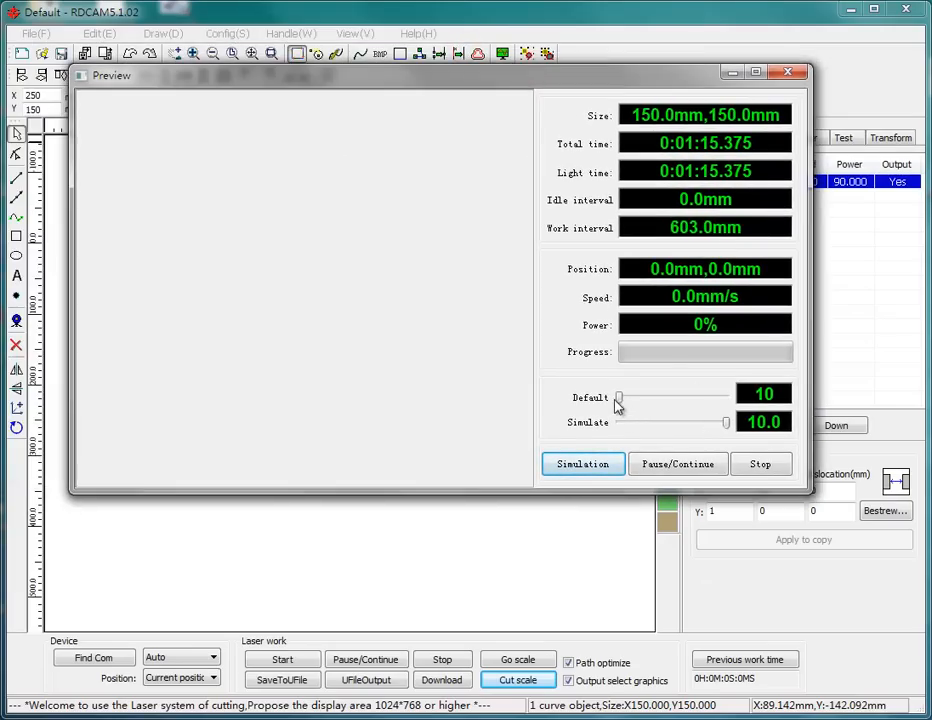
{"action": "left_click_drag", "start_coordinate": [620, 396], "coordinate": [718, 396]}
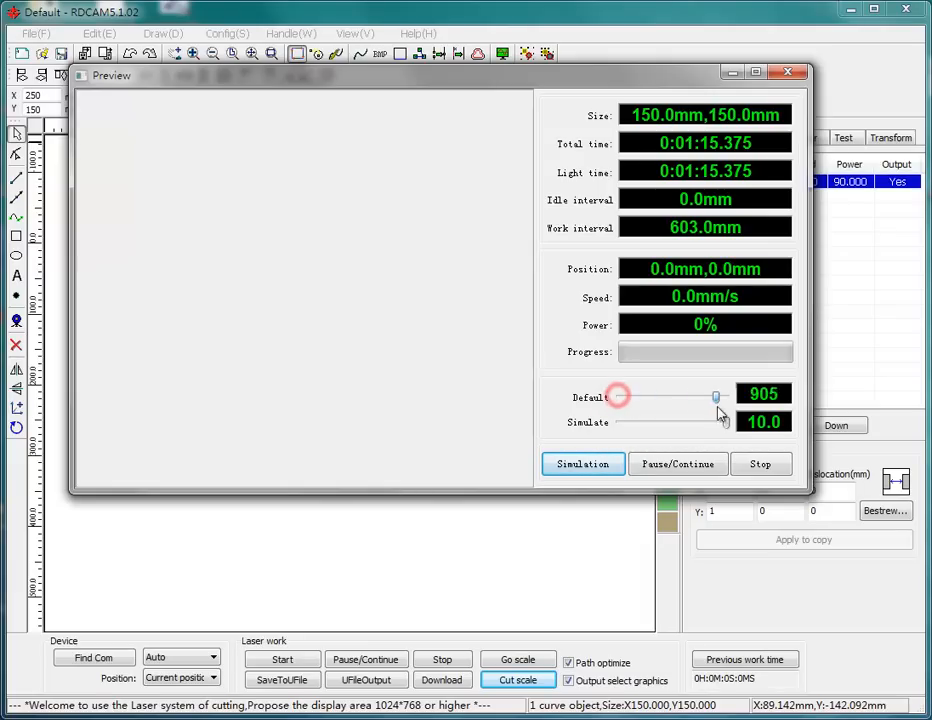
{"action": "left_click_drag", "start_coordinate": [716, 396], "coordinate": [620, 396]}
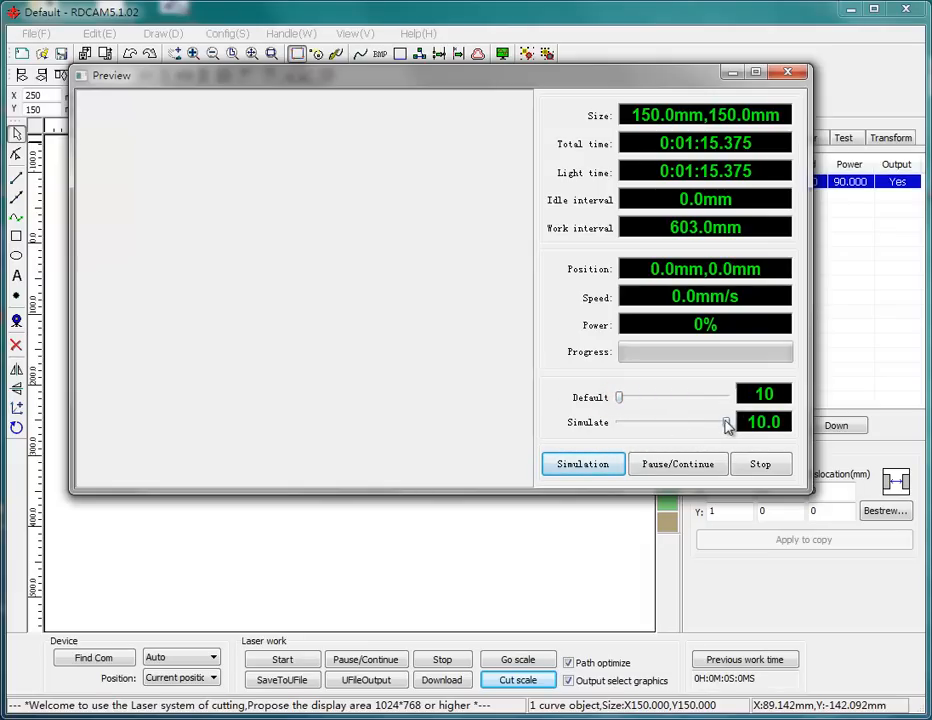
{"action": "mouse_move", "coordinate": [764, 436]}
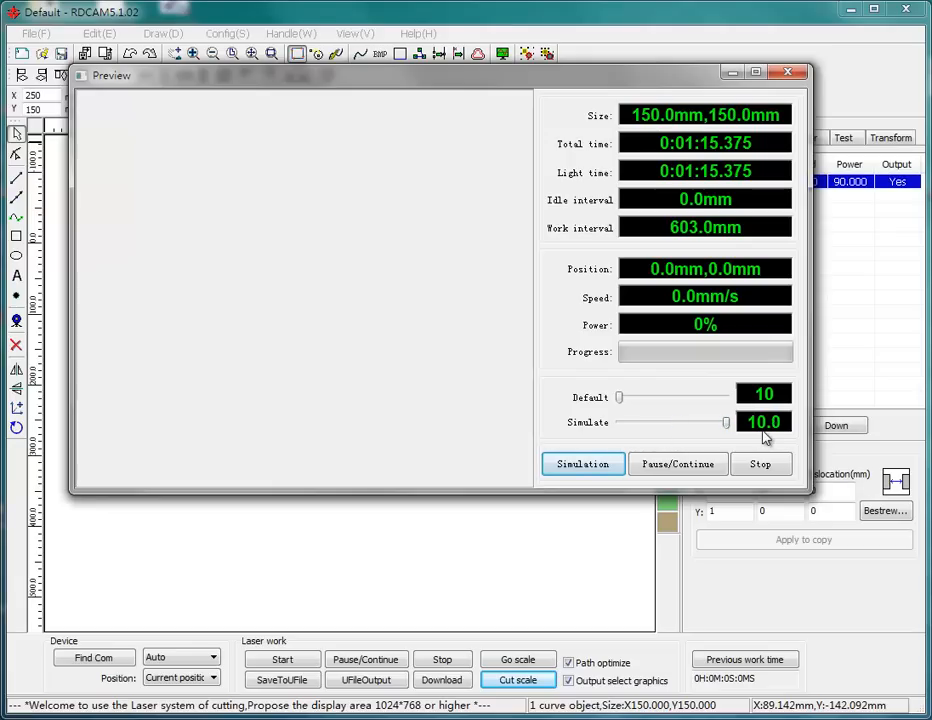
{"action": "left_click", "coordinate": [582, 464]}
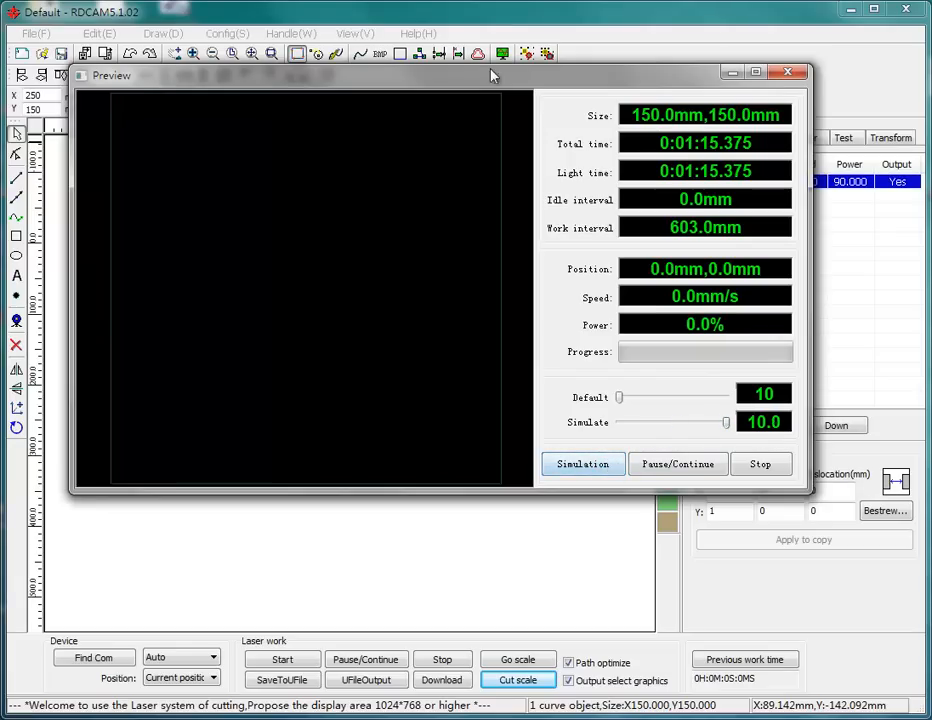
{"action": "mouse_move", "coordinate": [604, 280]}
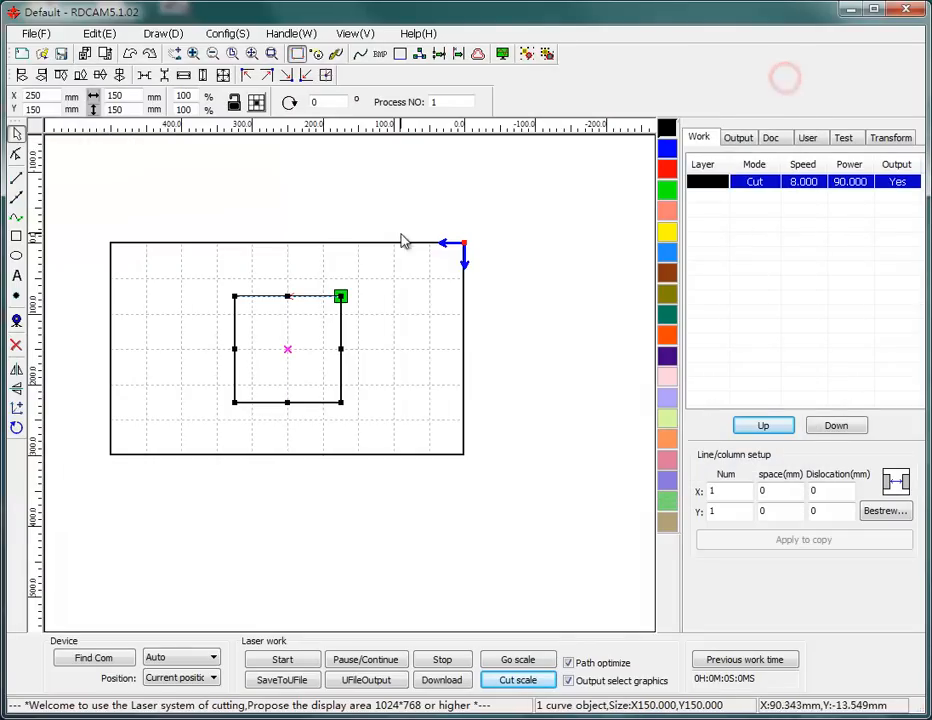
{"action": "mouse_move", "coordinate": [360, 336]}
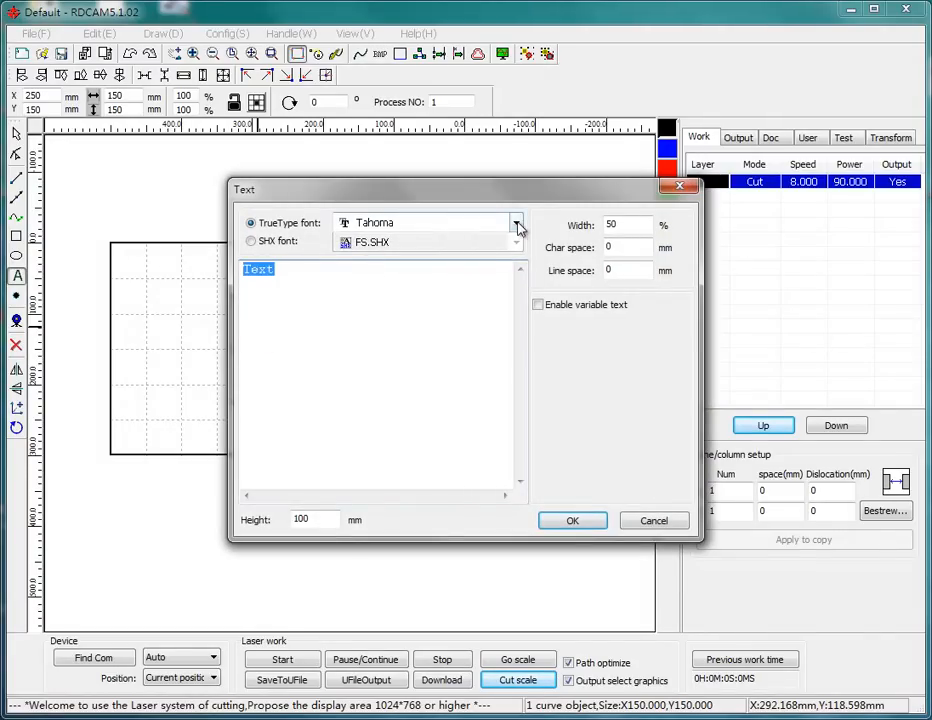
- Add the word Text as an outline, trying Tekton Pro Ext then settling on Times New Roman
{"action": "left_click", "coordinate": [516, 222]}
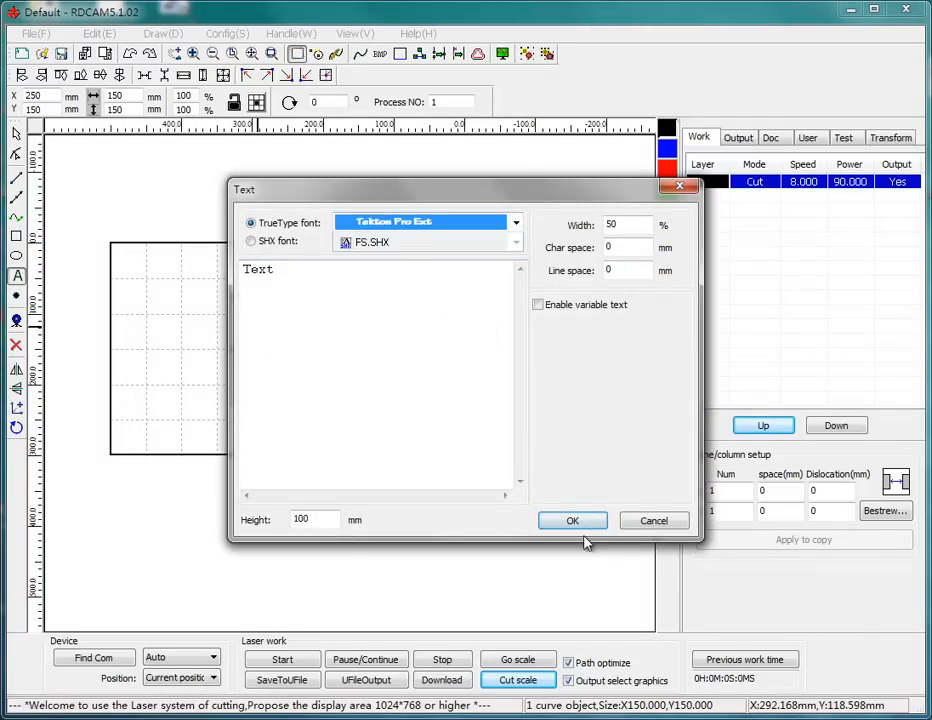
{"action": "left_click", "coordinate": [572, 520]}
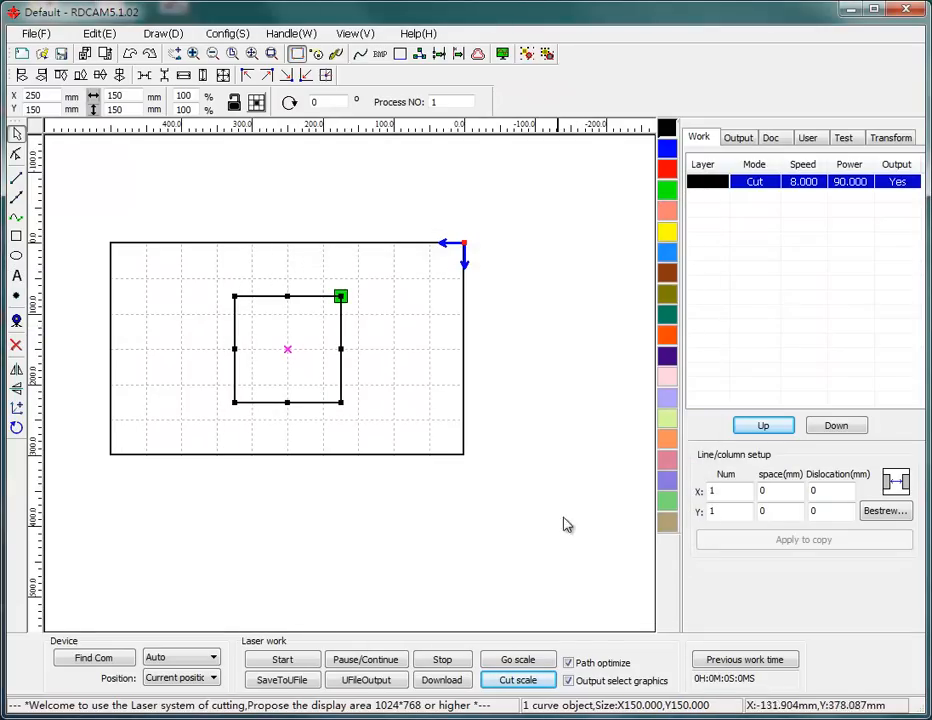
{"action": "mouse_move", "coordinate": [388, 292]}
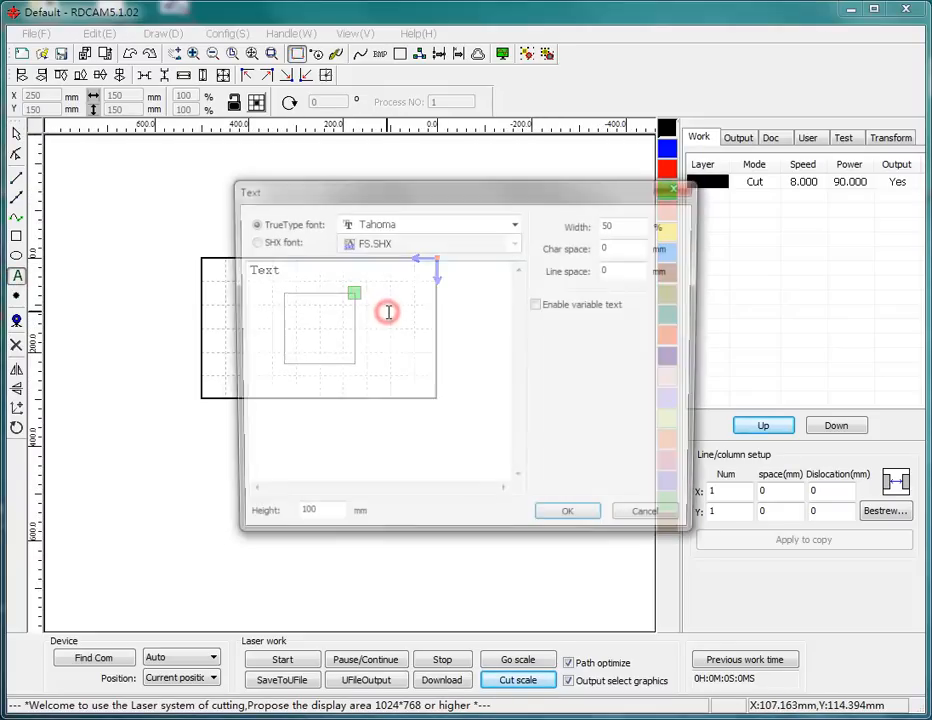
{"action": "left_click", "coordinate": [512, 224]}
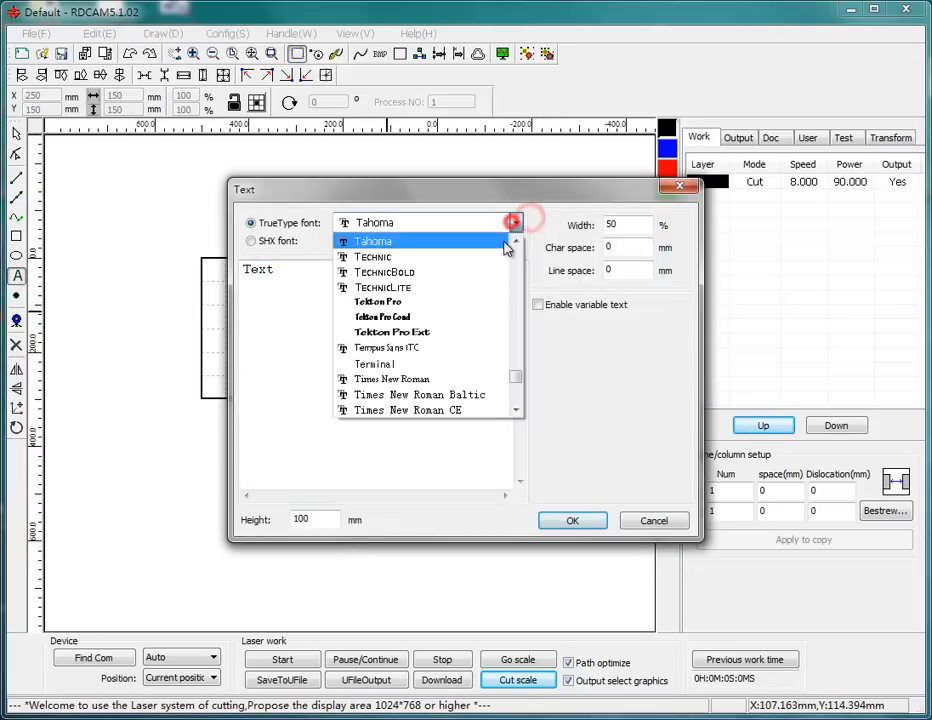
{"action": "left_click", "coordinate": [392, 332]}
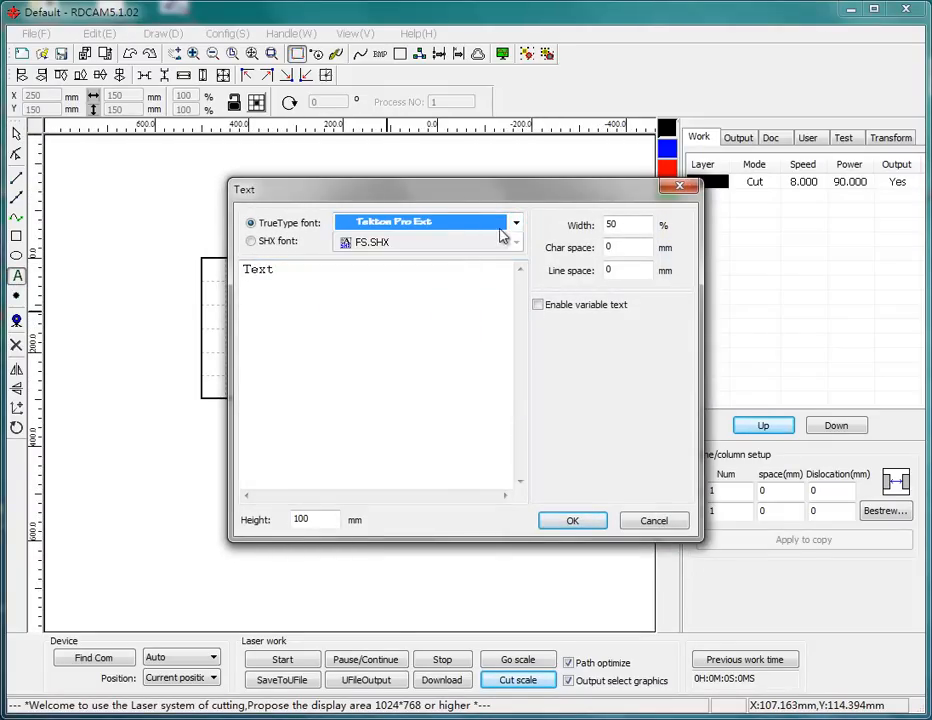
{"action": "left_click", "coordinate": [516, 222]}
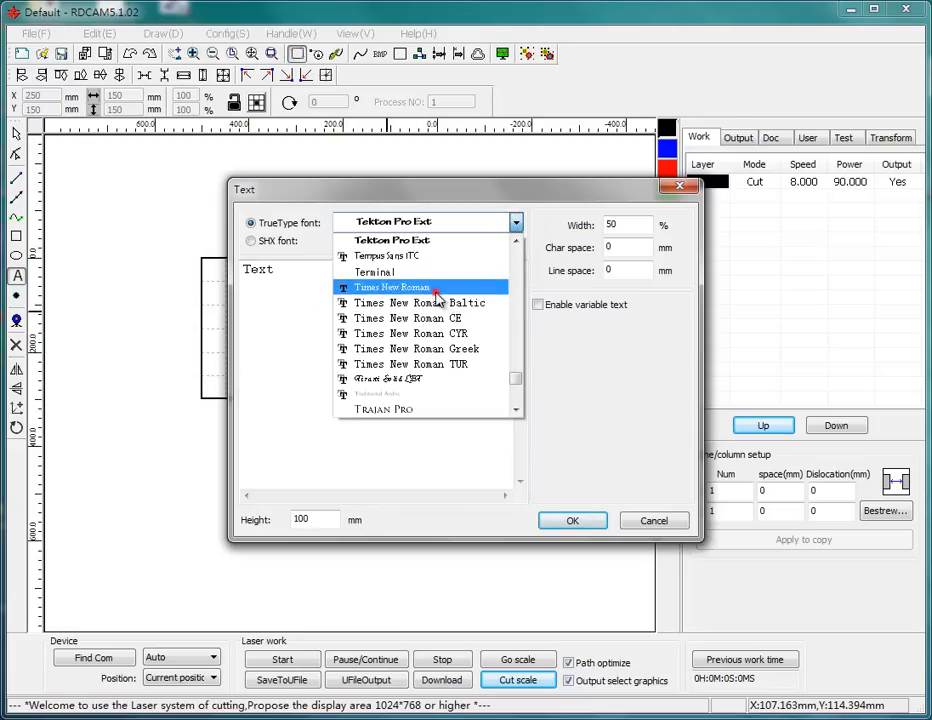
{"action": "left_click", "coordinate": [572, 520]}
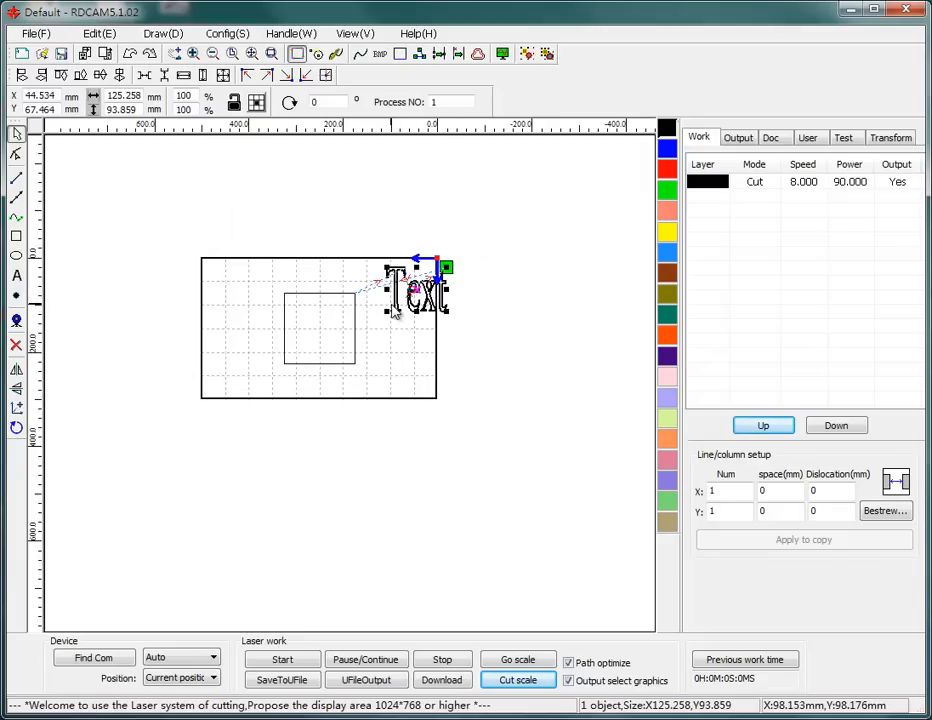
{"action": "mouse_move", "coordinate": [312, 294]}
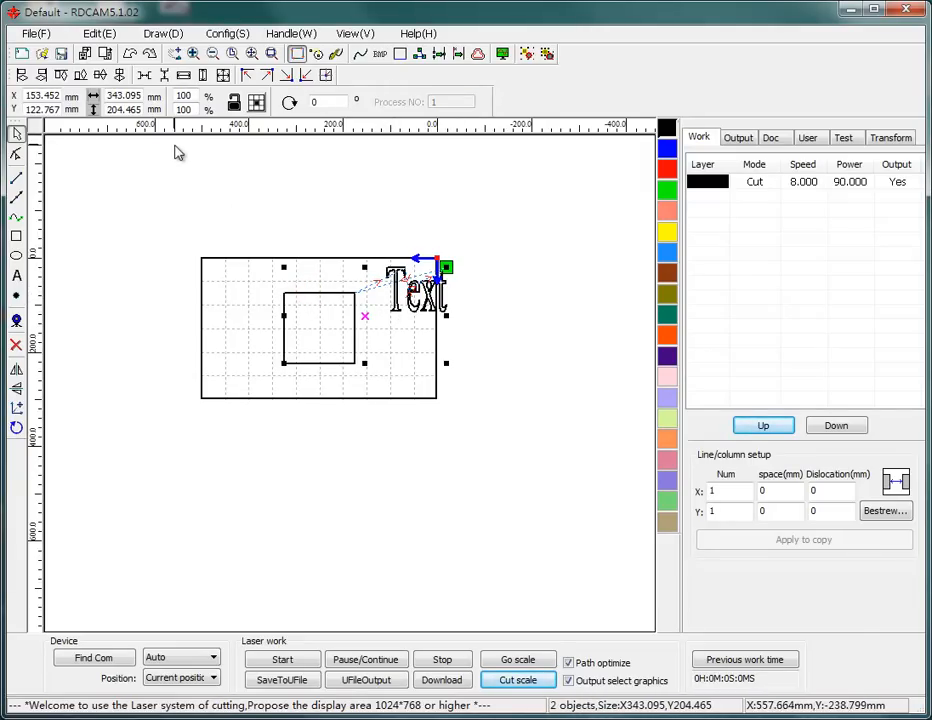
- Align the Text outline to the square's centre and assign the text alone to a new red layer
{"action": "left_click", "coordinate": [120, 76]}
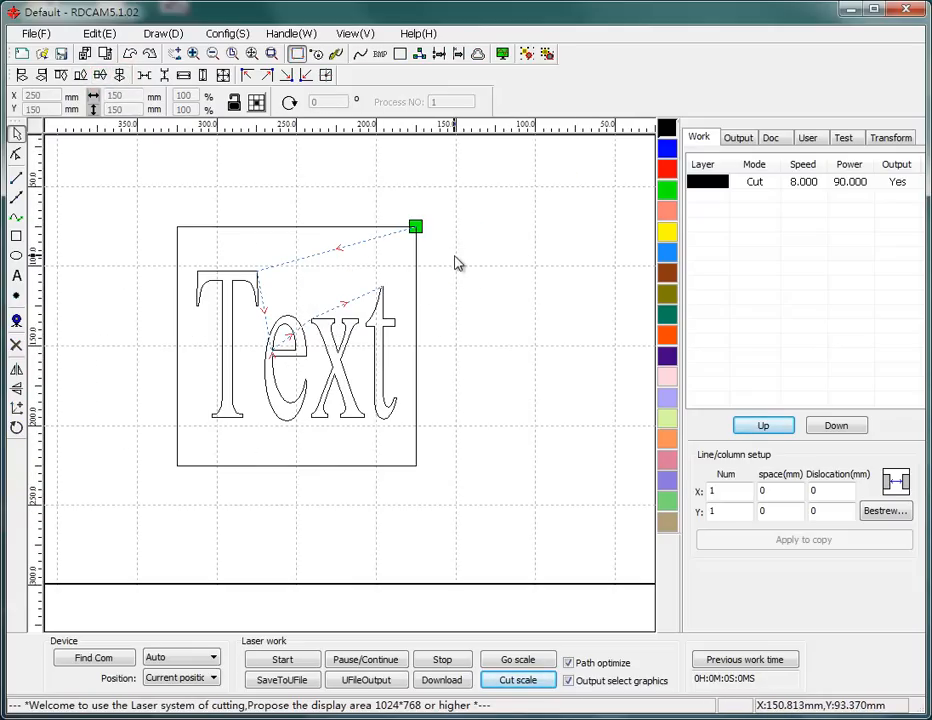
{"action": "left_click", "coordinate": [290, 344]}
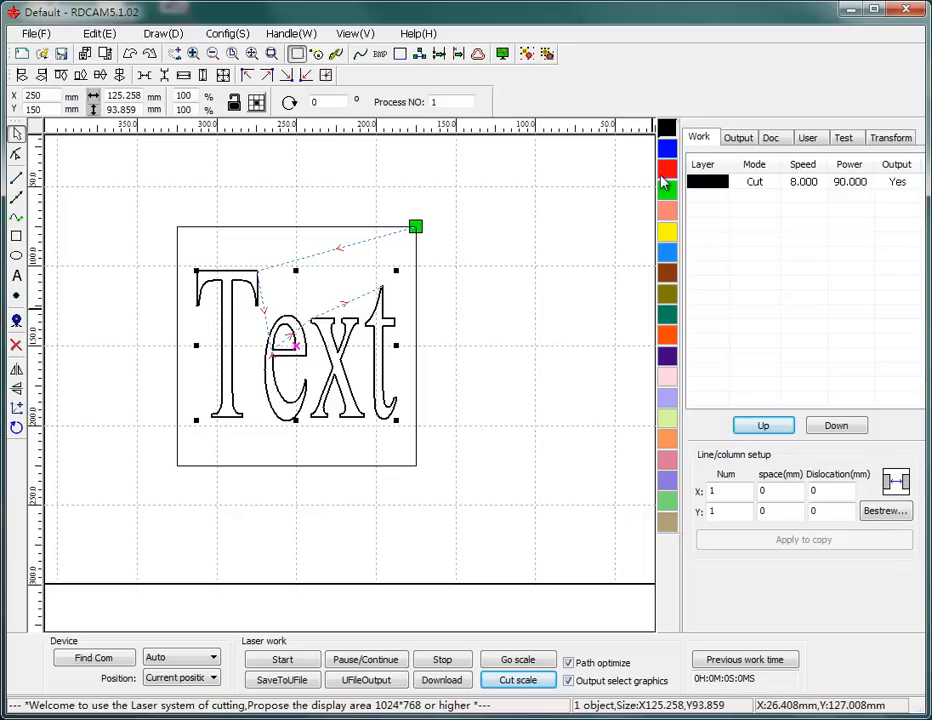
{"action": "left_click", "coordinate": [668, 168]}
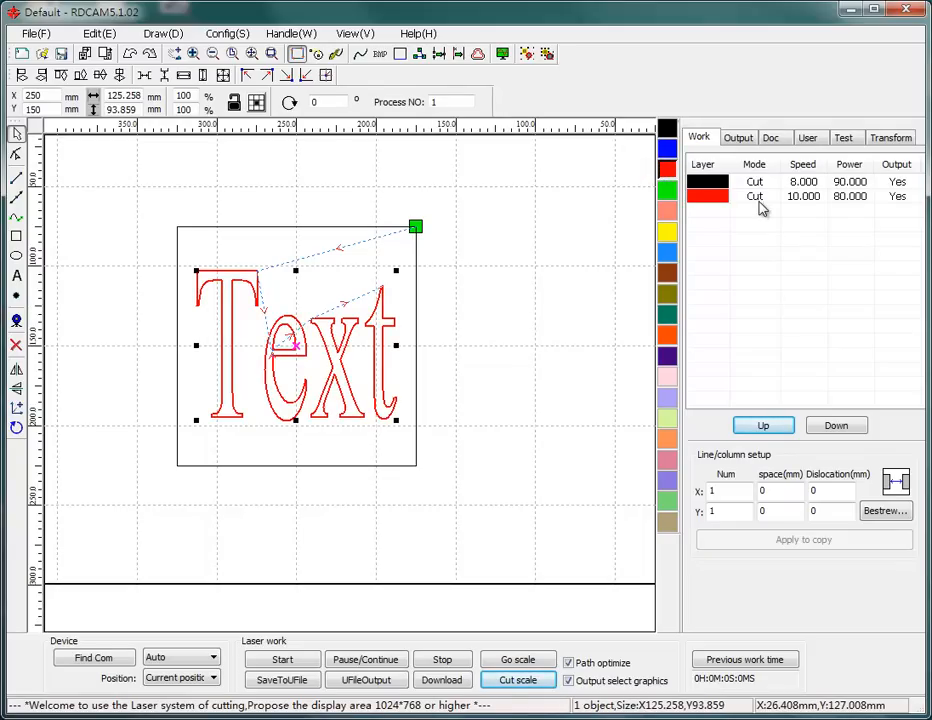
{"action": "left_click", "coordinate": [800, 196]}
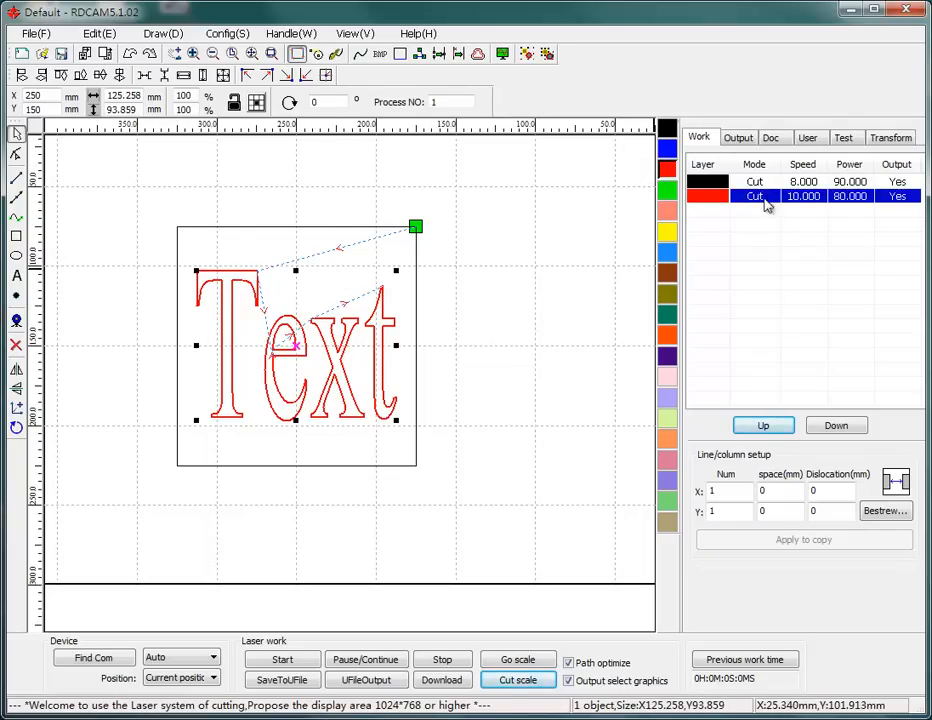
- Set the red layer to Scan mode, 300 mm/s, 0.5 mm interval and 30% power
{"action": "double_click", "coordinate": [756, 196]}
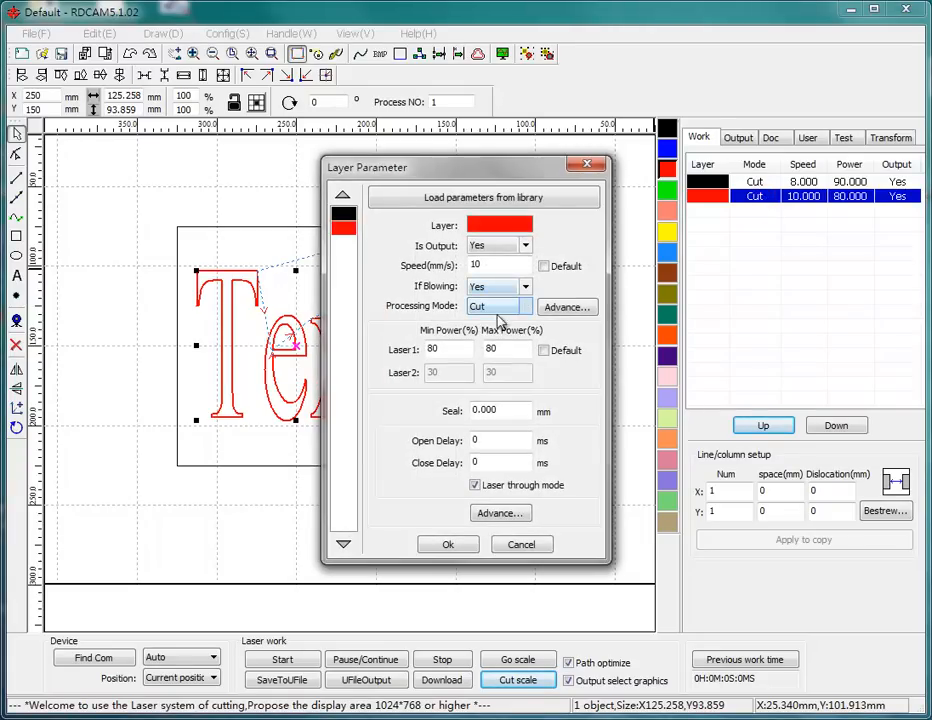
{"action": "left_click", "coordinate": [524, 306]}
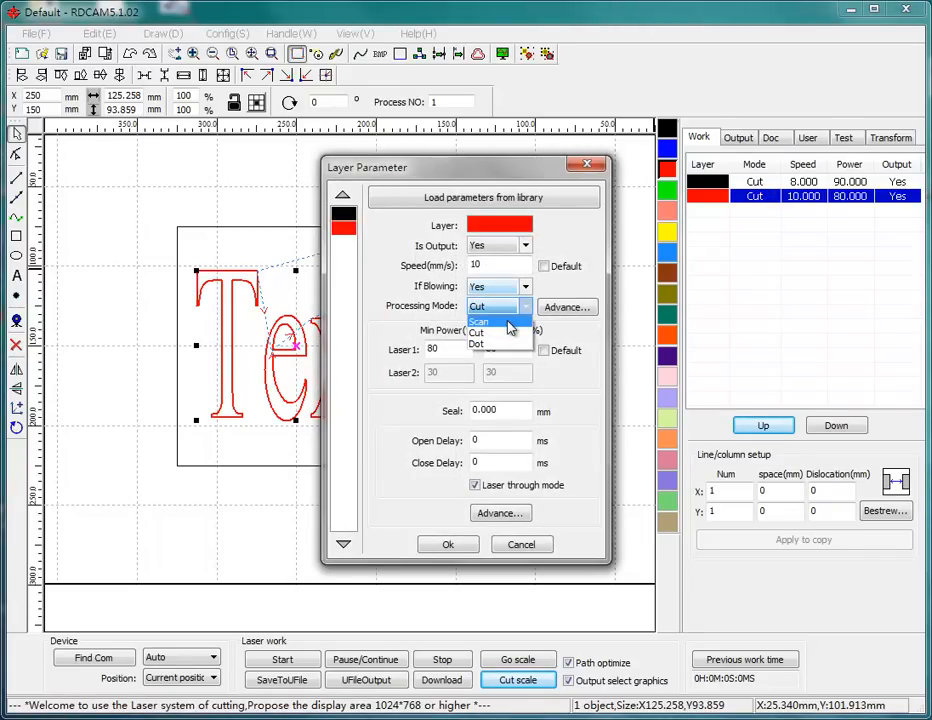
{"action": "left_click", "coordinate": [480, 320]}
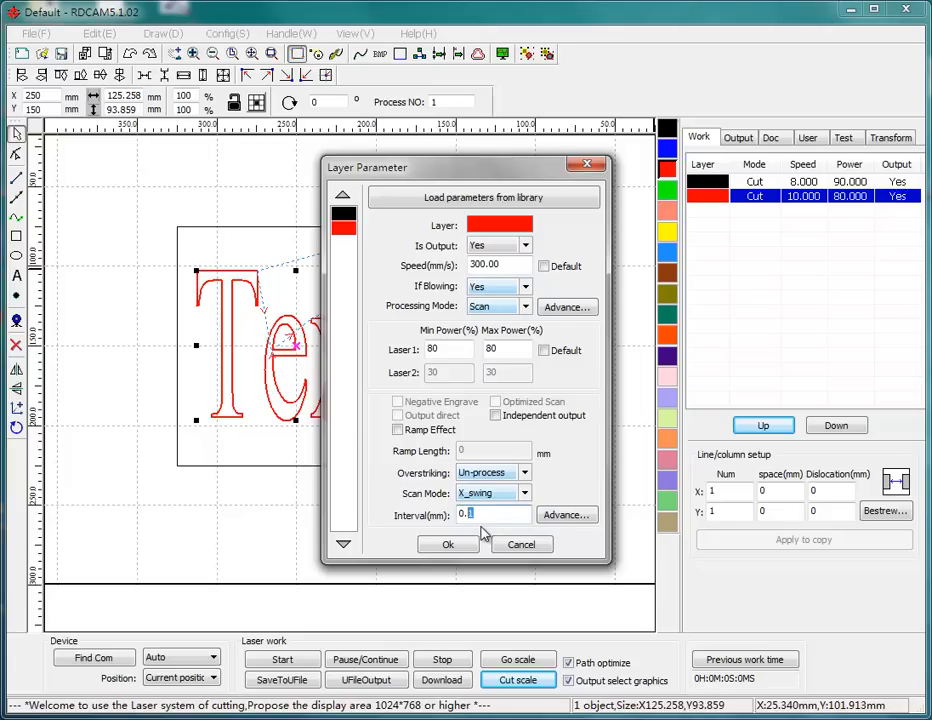
{"action": "type", "text": "0.5"}
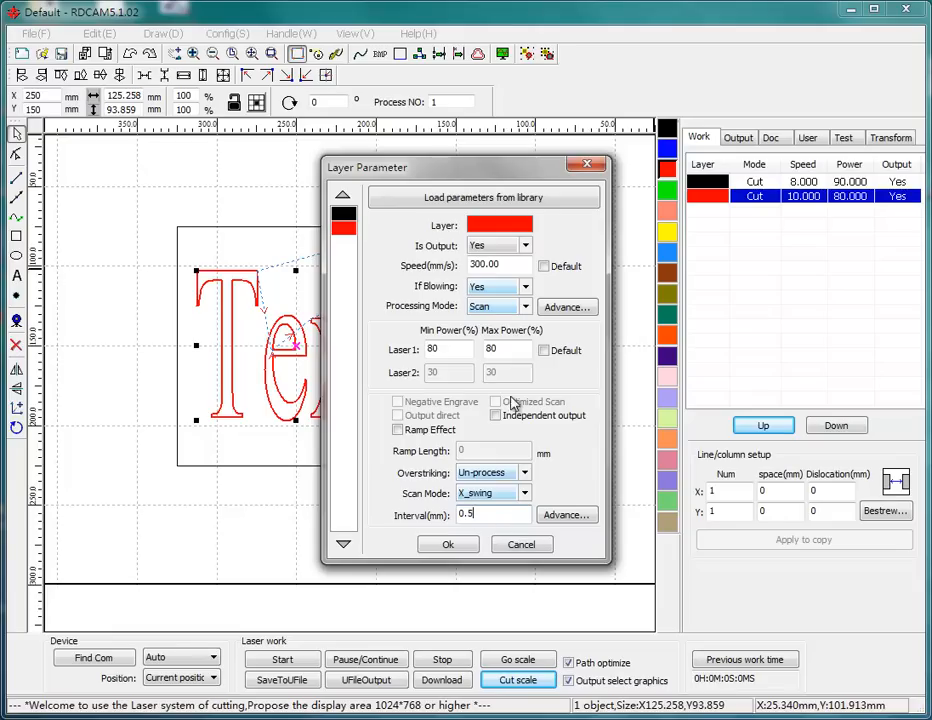
{"action": "triple_click", "coordinate": [444, 348]}
{"action": "type", "text": "30"}
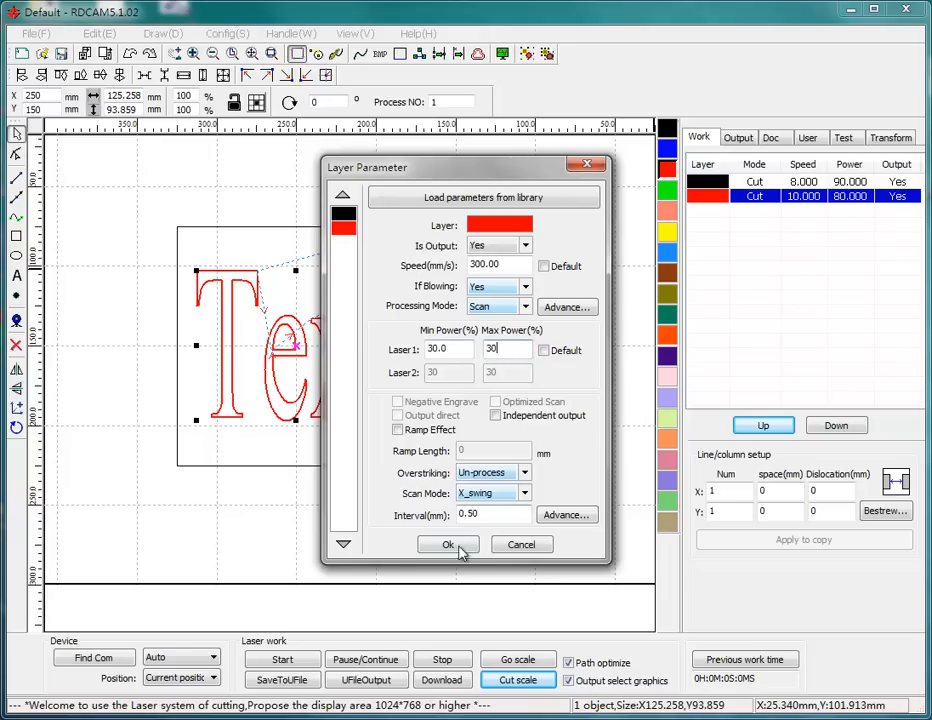
{"action": "left_click", "coordinate": [448, 544]}
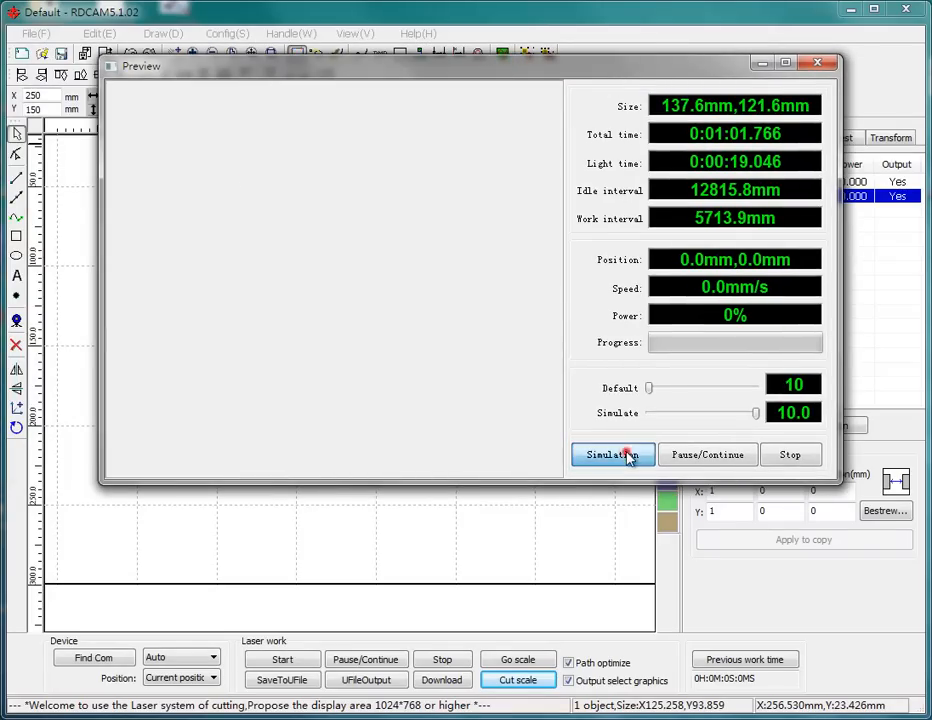
{"action": "left_click", "coordinate": [612, 454]}
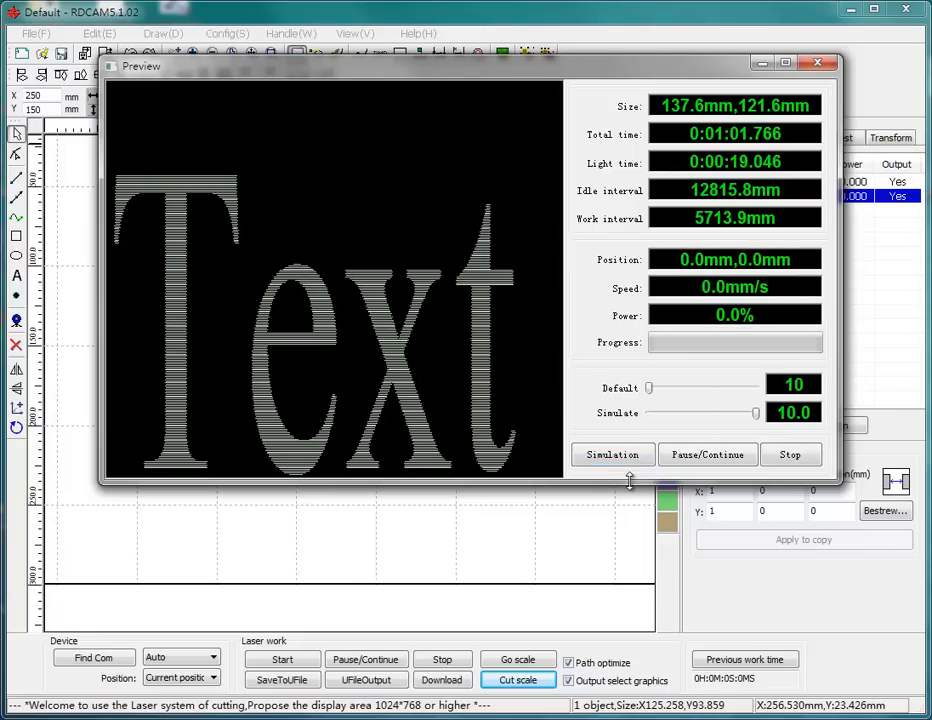
{"action": "mouse_move", "coordinate": [132, 212]}
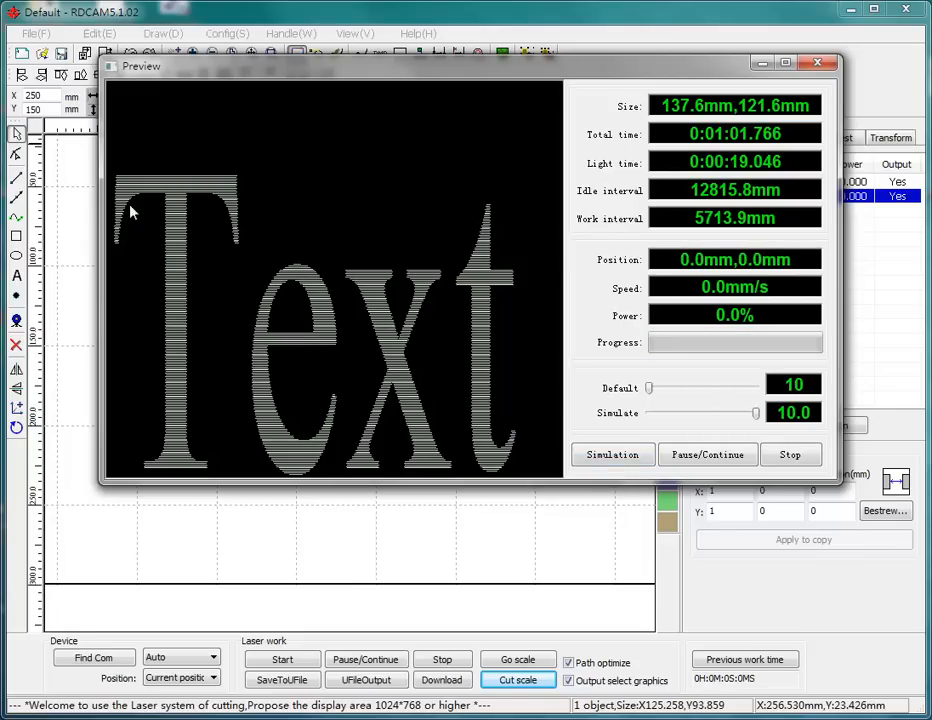
{"action": "mouse_move", "coordinate": [180, 168]}
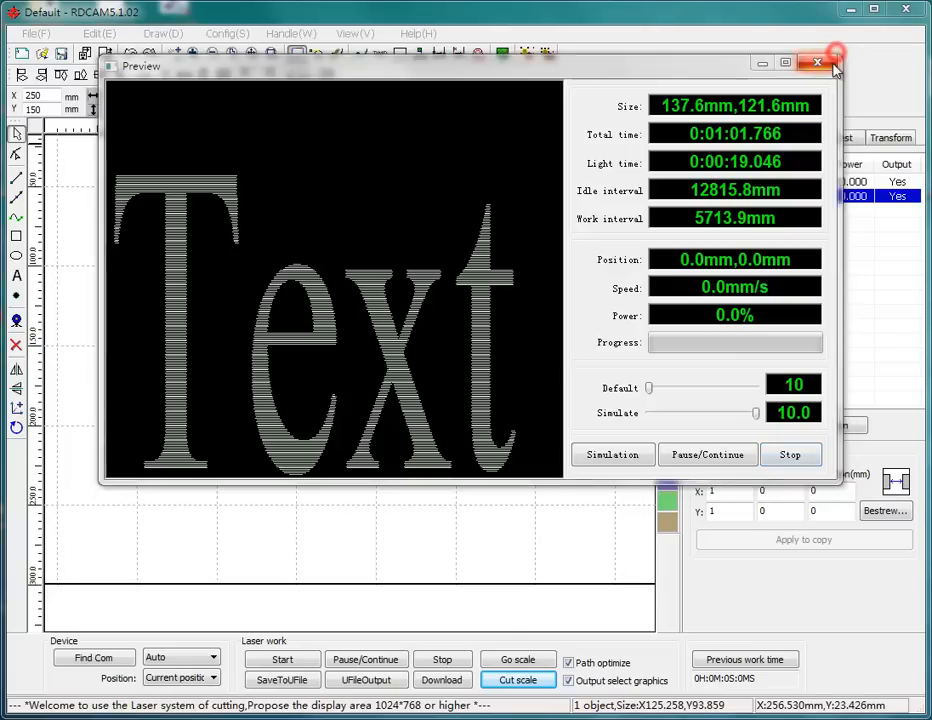
{"action": "left_click", "coordinate": [824, 62]}
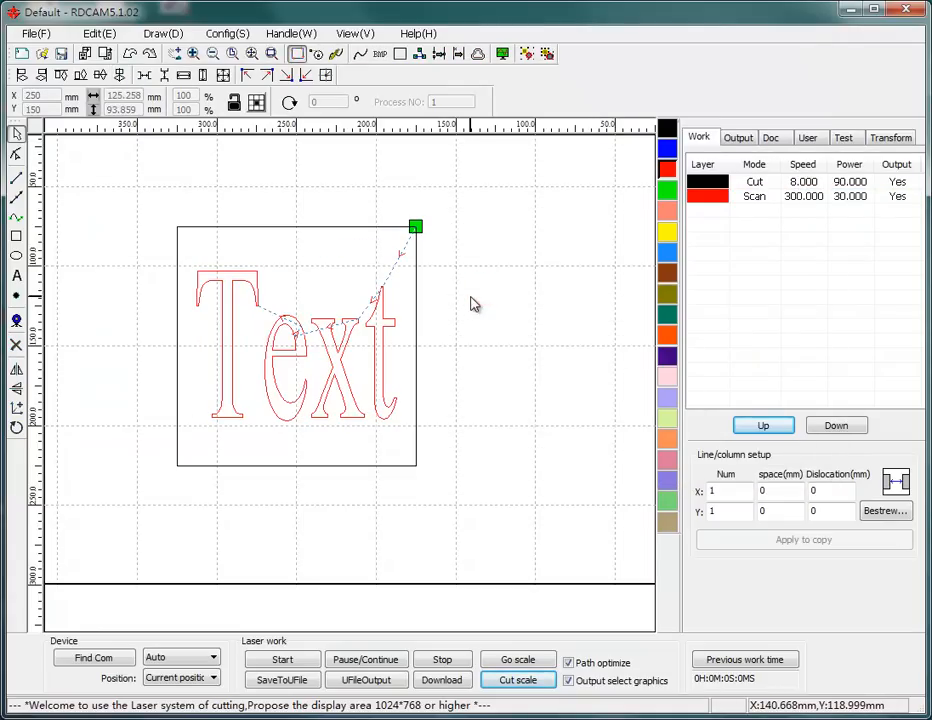
- Assign the square to the red Scan layer so it shares the 300-speed, 30% power settings
{"action": "left_click", "coordinate": [296, 344]}
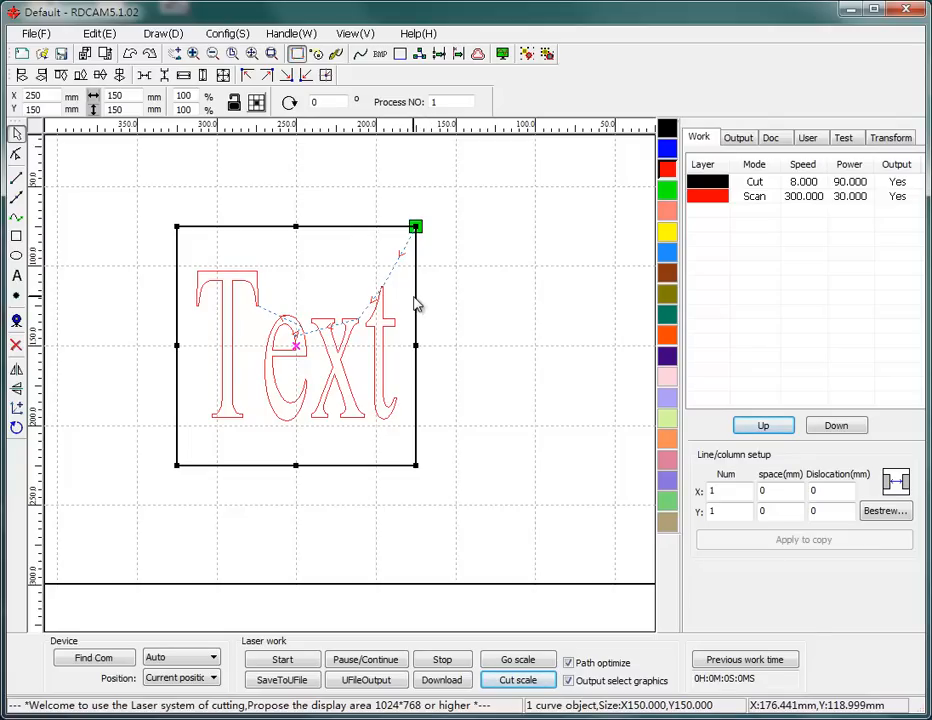
{"action": "mouse_move", "coordinate": [396, 236]}
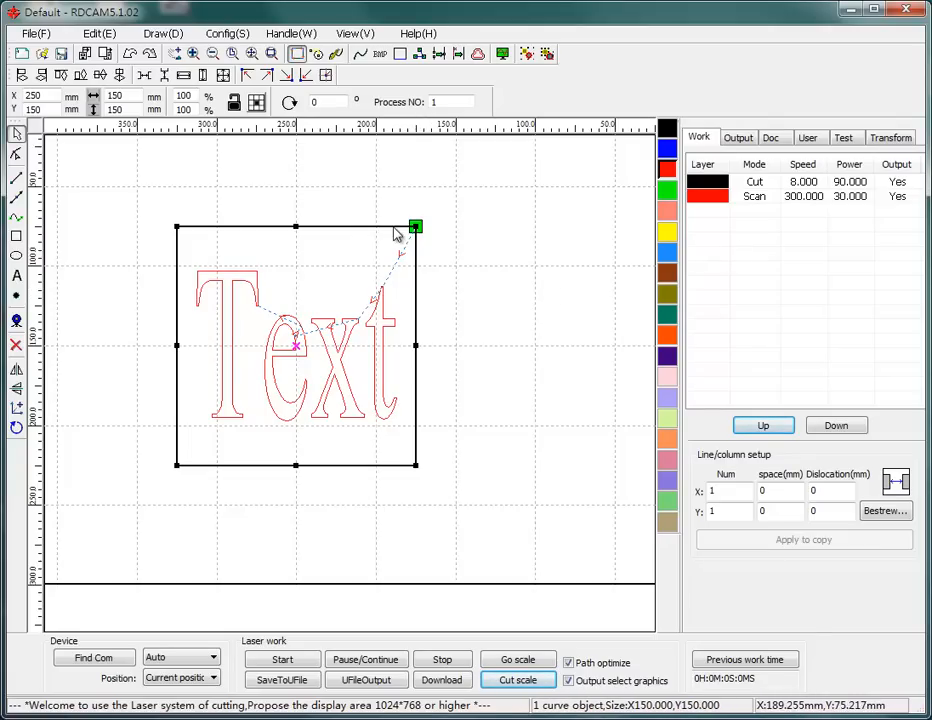
{"action": "mouse_move", "coordinate": [396, 232]}
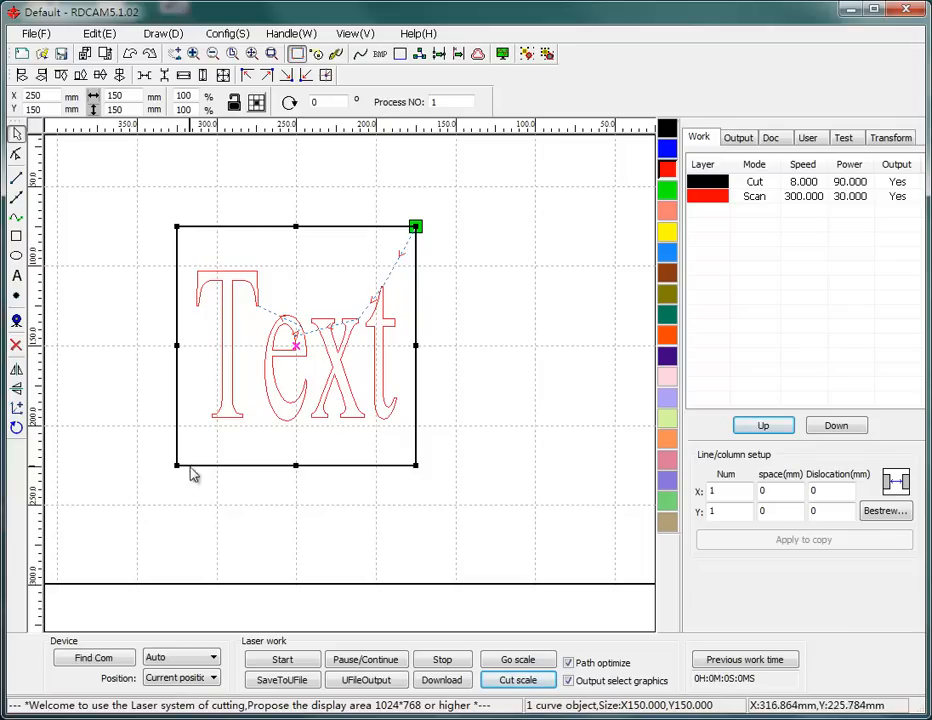
{"action": "mouse_move", "coordinate": [548, 304]}
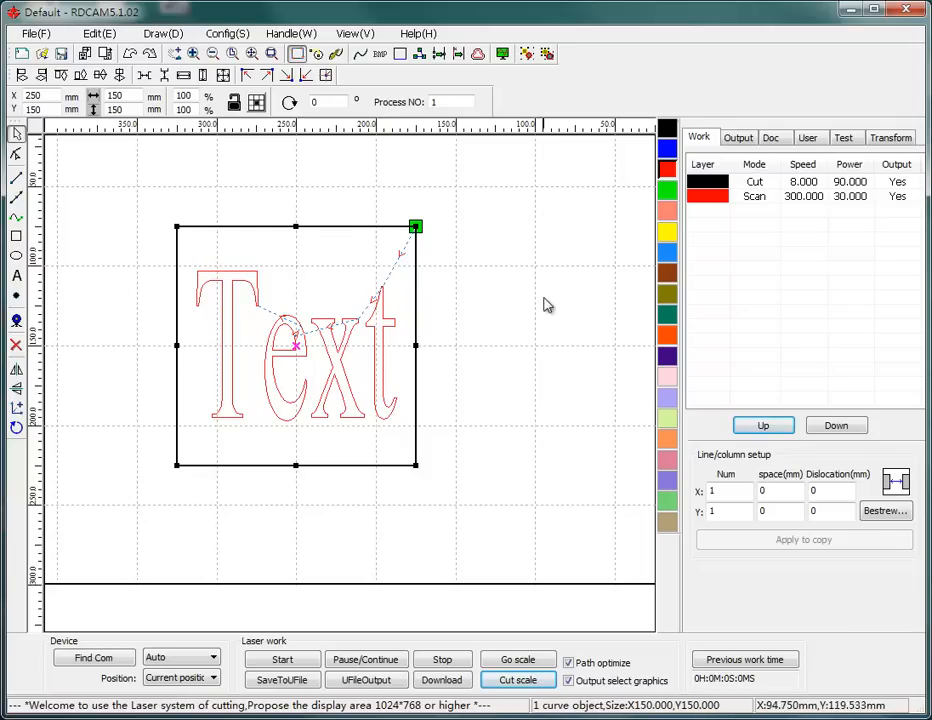
{"action": "mouse_move", "coordinate": [532, 230]}
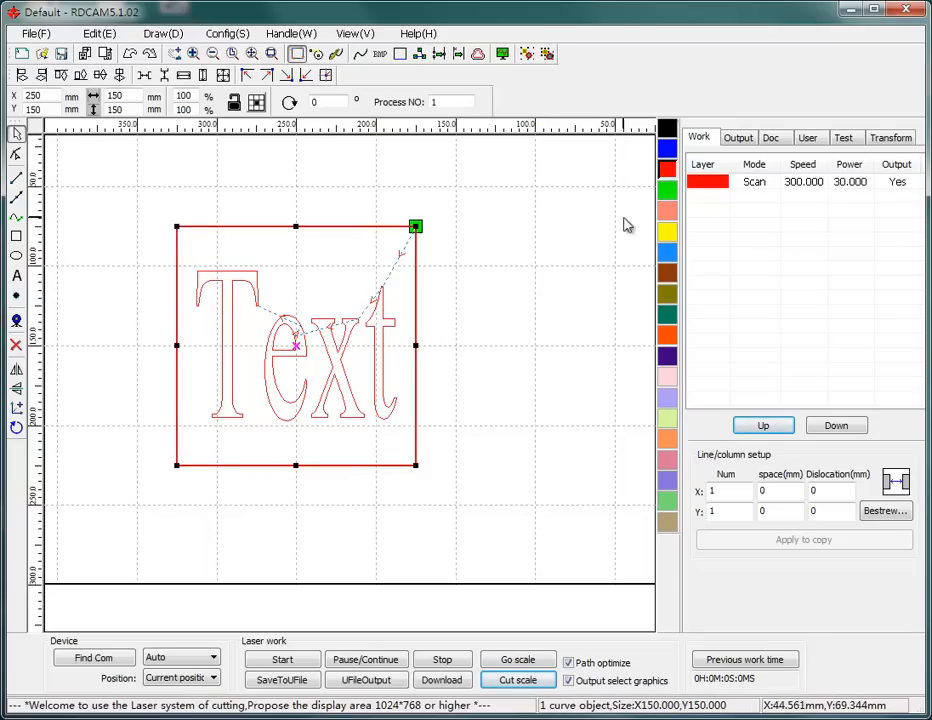
{"action": "mouse_move", "coordinate": [766, 196]}
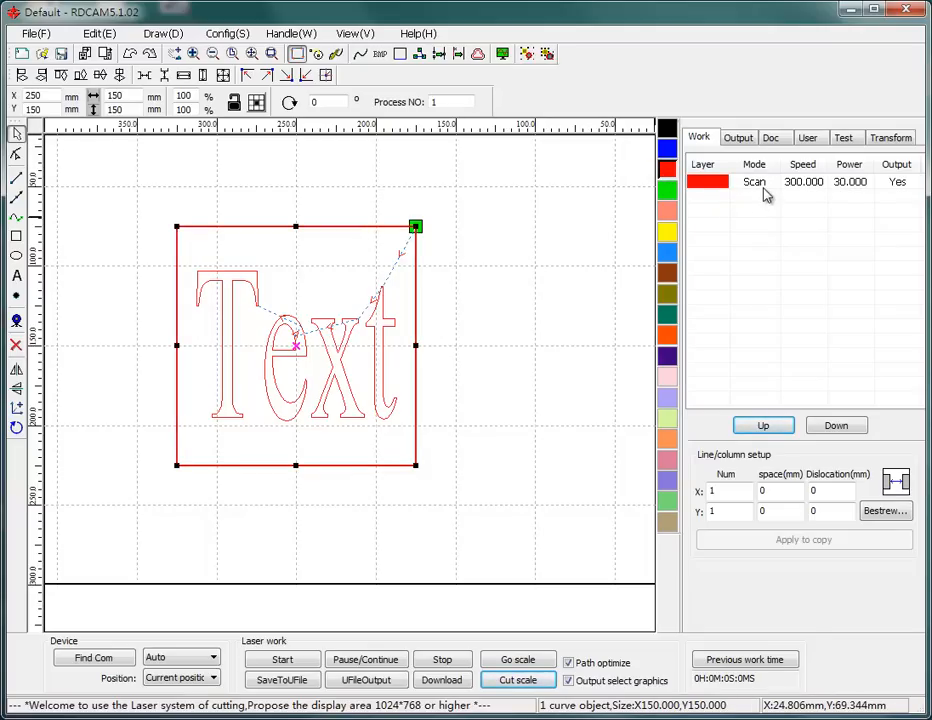
{"action": "mouse_move", "coordinate": [520, 244]}
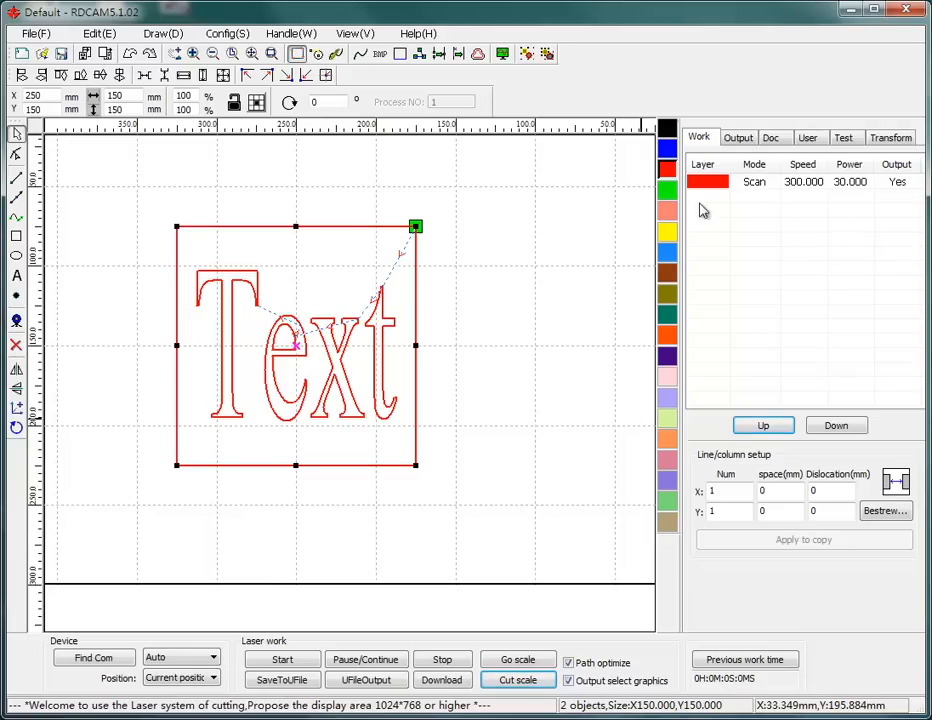
{"action": "left_click", "coordinate": [490, 288]}
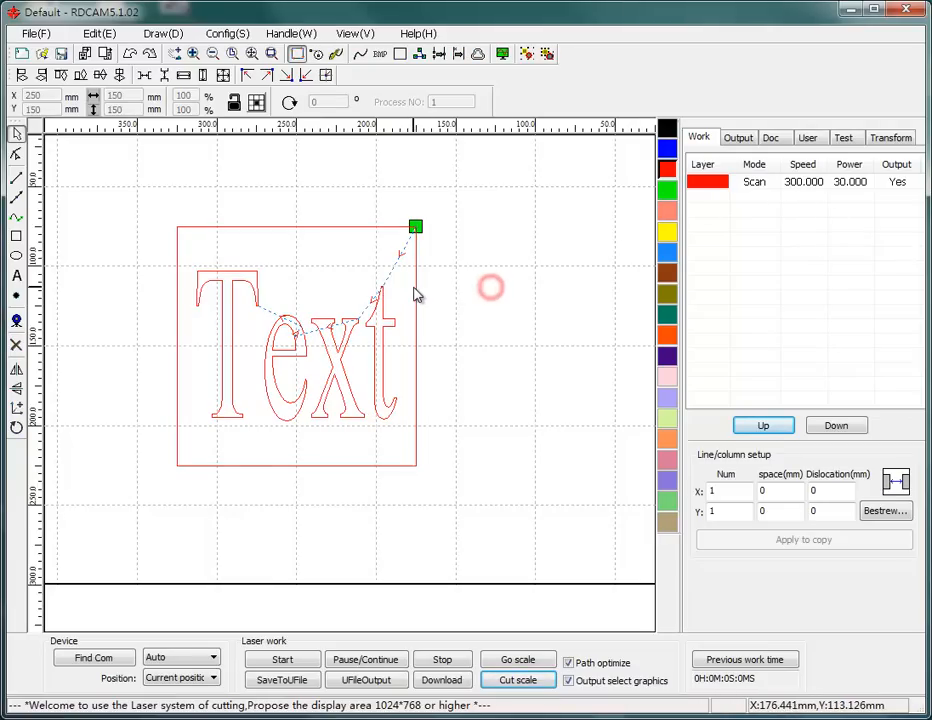
{"action": "left_click", "coordinate": [296, 344]}
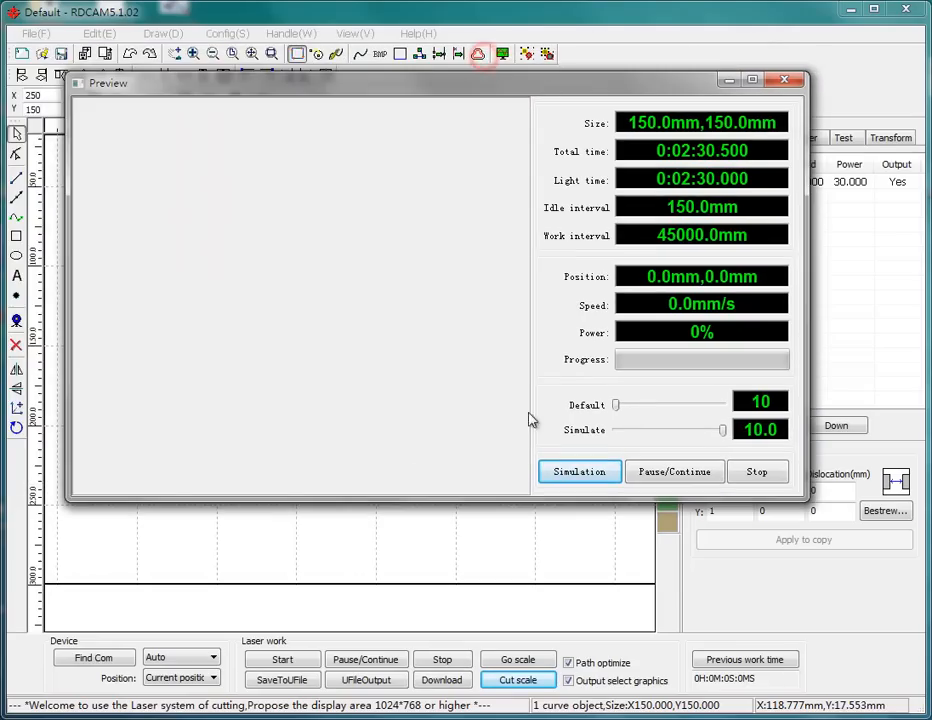
- Run the preview simulation showing the square as a filled scan area, then close it
{"action": "left_click", "coordinate": [580, 472]}
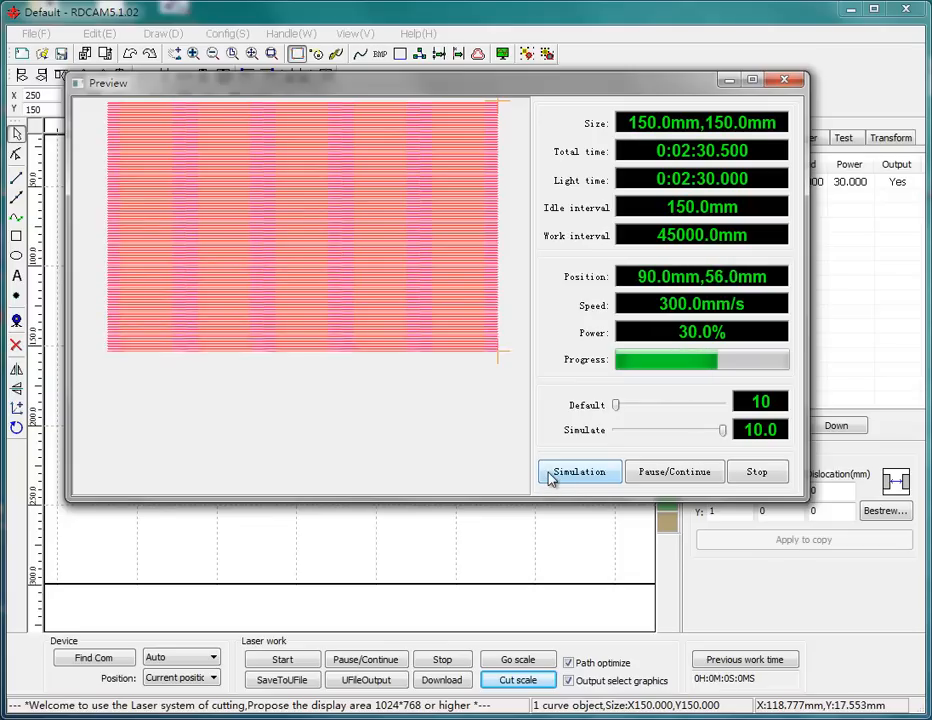
{"action": "left_click", "coordinate": [580, 472]}
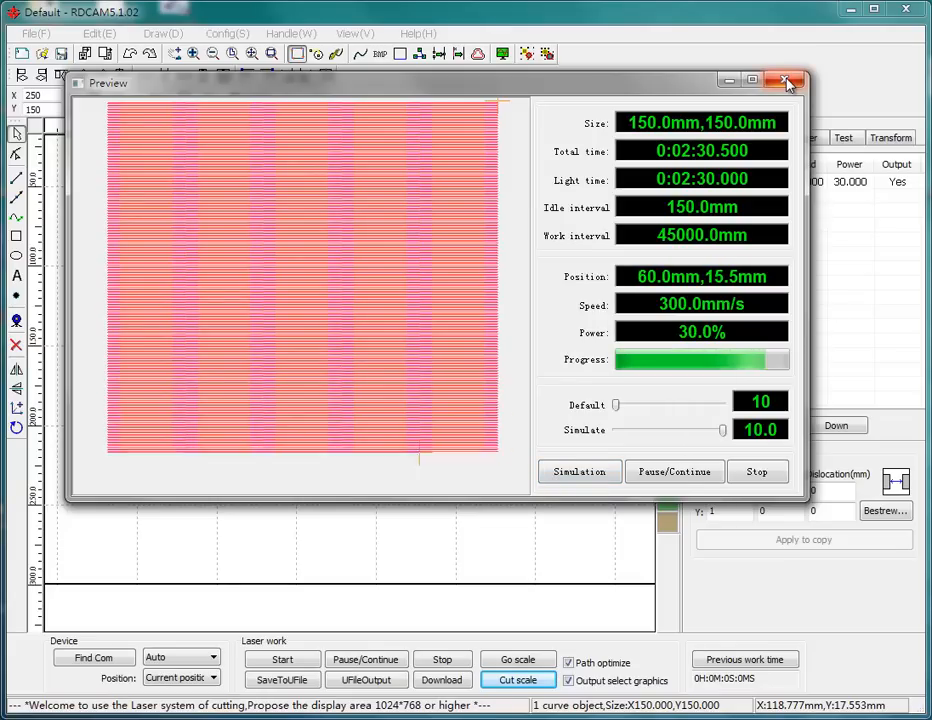
{"action": "left_click", "coordinate": [756, 472]}
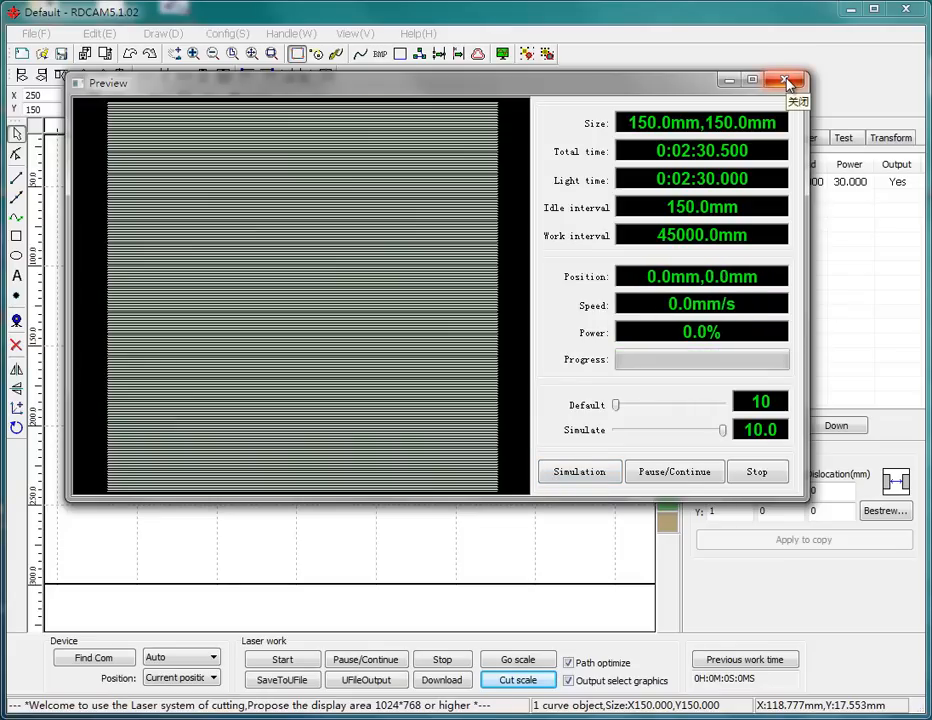
- Simulate the square and 'Text' together, showing the letters left unfilled, then dismiss the preview
{"action": "left_click", "coordinate": [788, 80]}
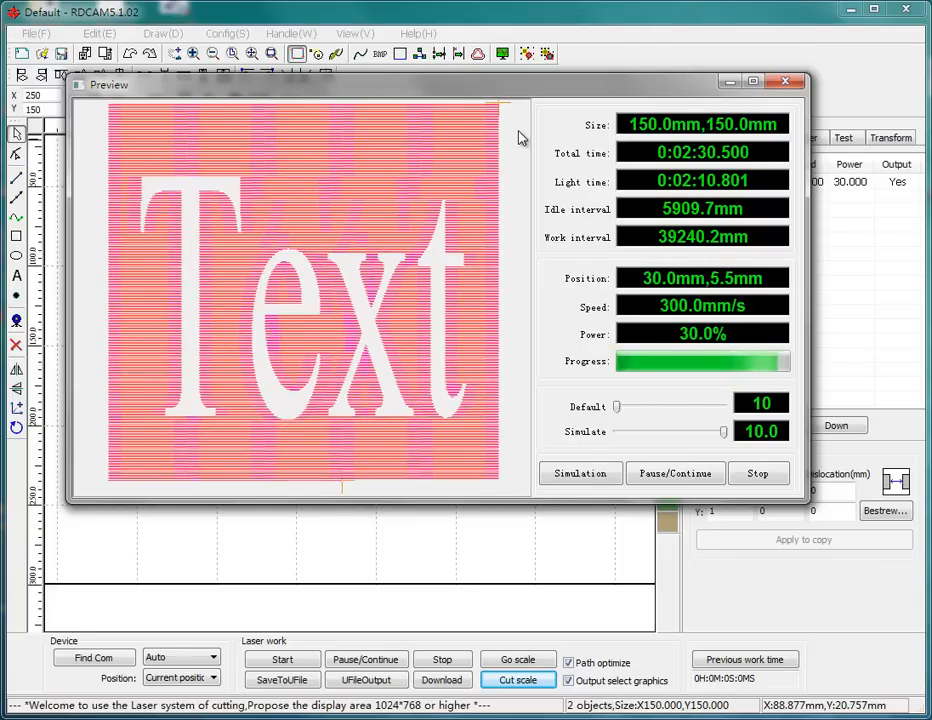
{"action": "left_click", "coordinate": [756, 472]}
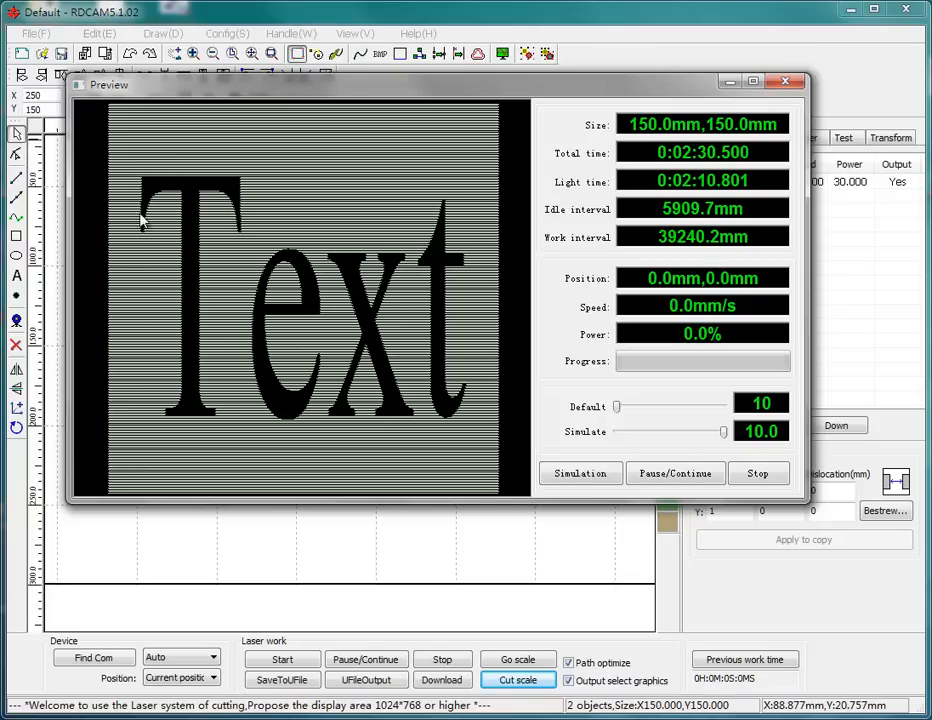
{"action": "mouse_move", "coordinate": [182, 306]}
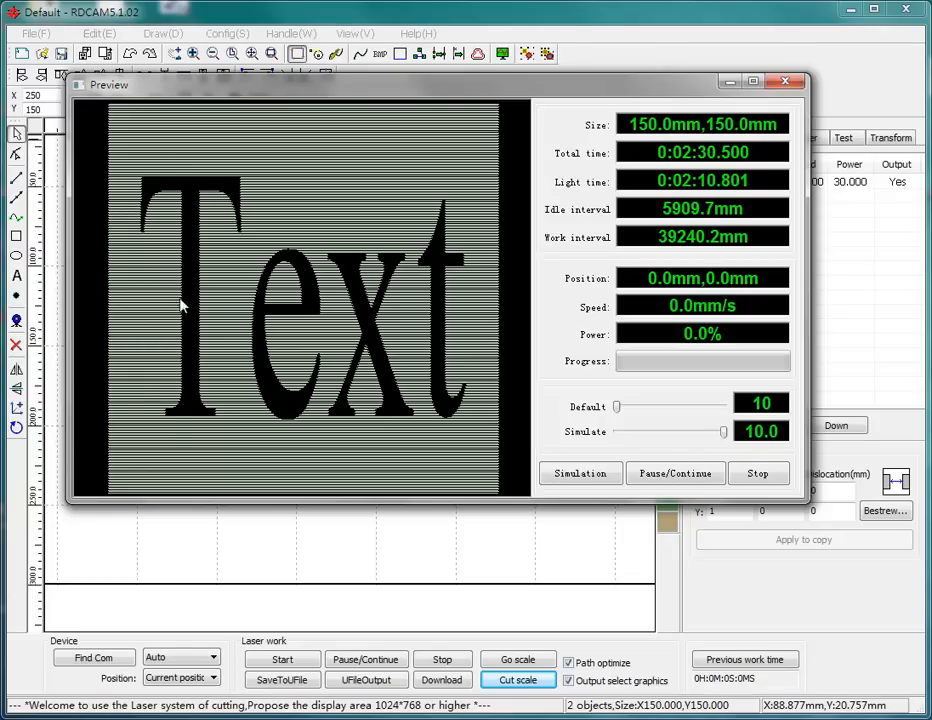
{"action": "mouse_move", "coordinate": [518, 390]}
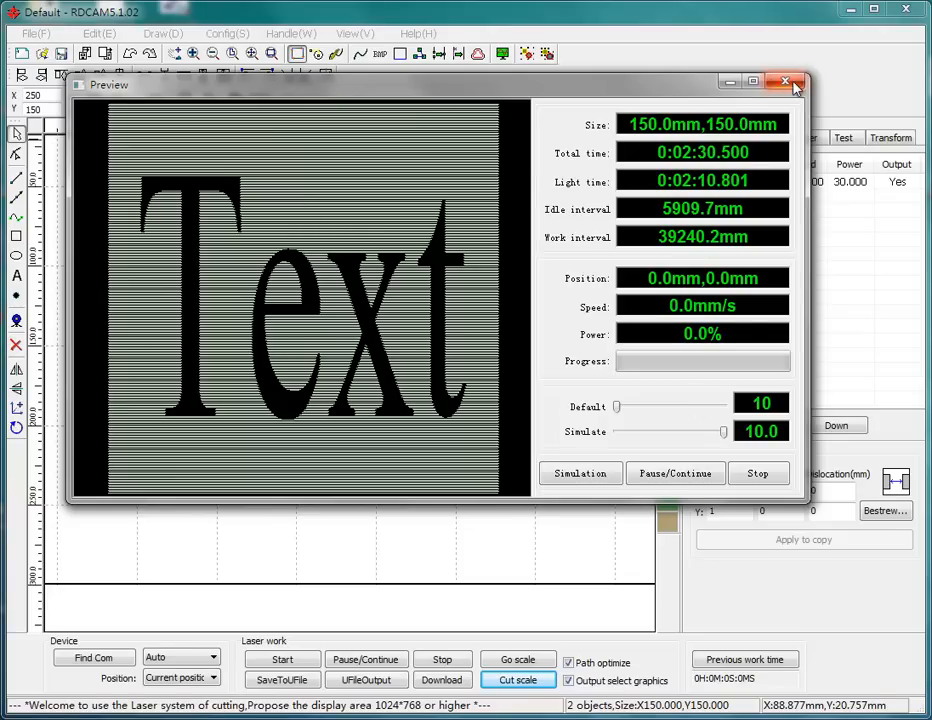
{"action": "left_click", "coordinate": [786, 80]}
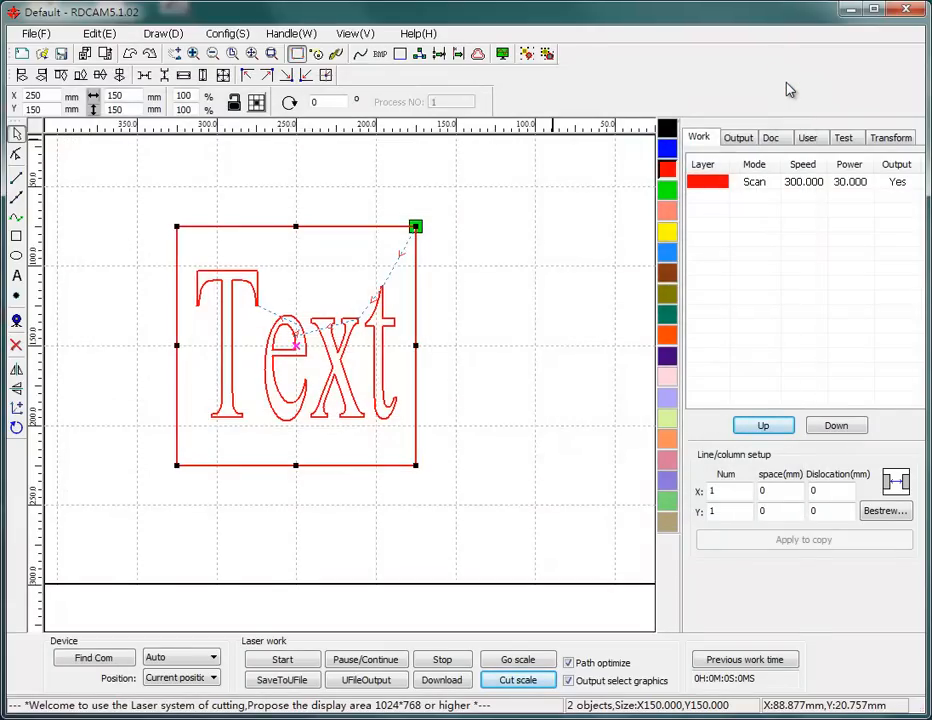
{"action": "mouse_move", "coordinate": [534, 250]}
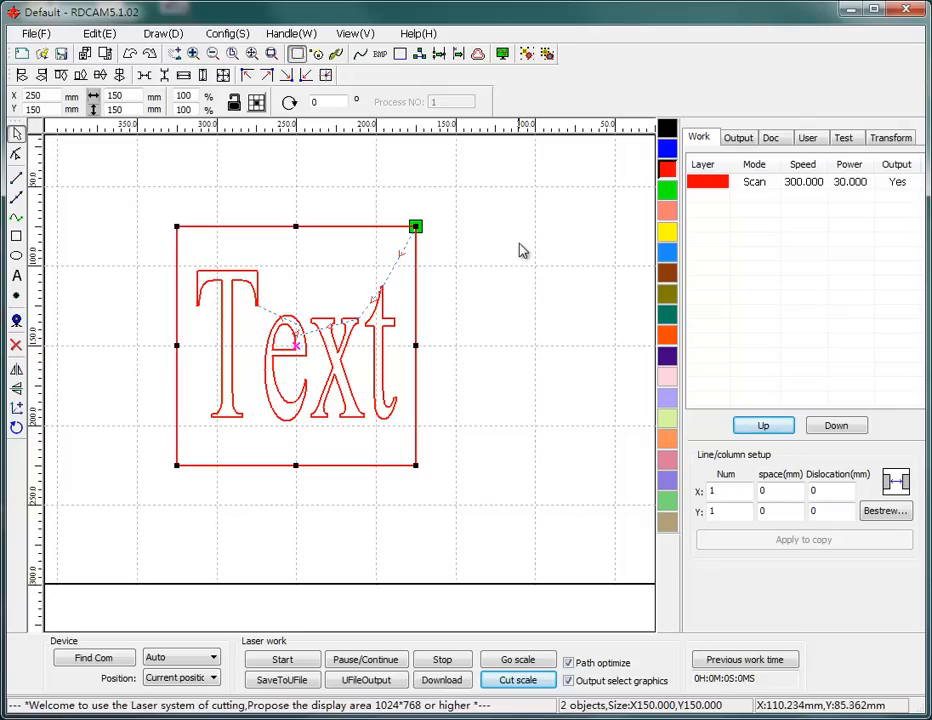
{"action": "mouse_move", "coordinate": [768, 190]}
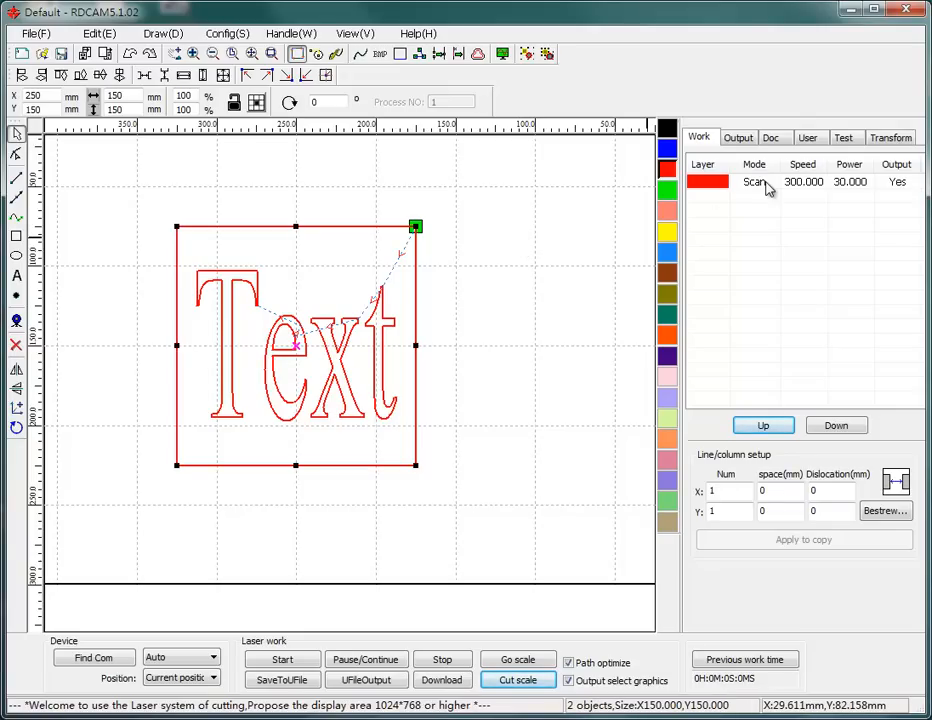
{"action": "mouse_move", "coordinate": [576, 304]}
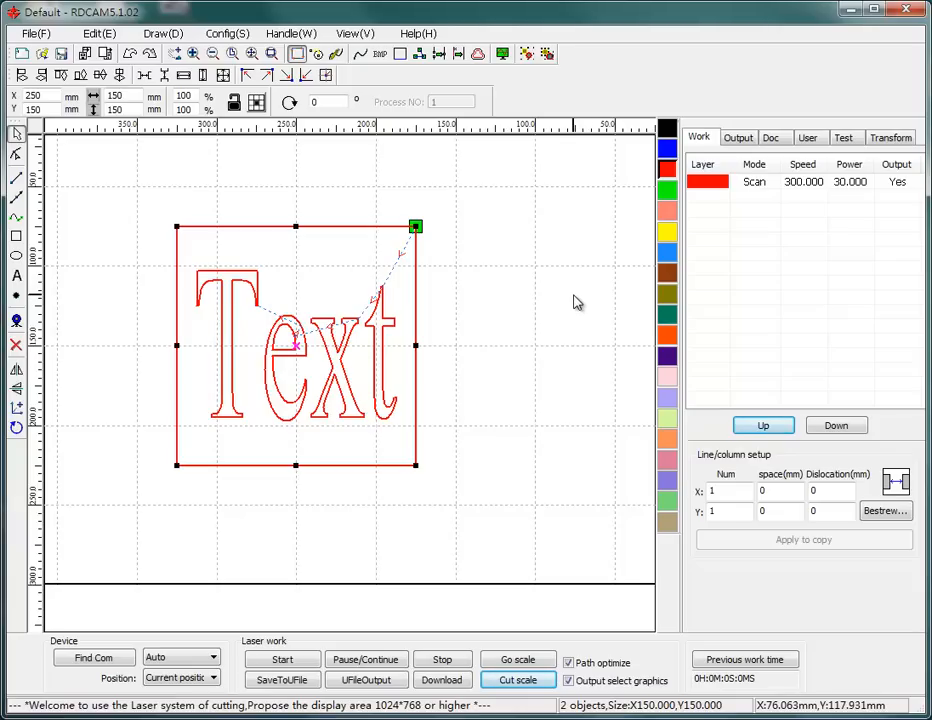
{"action": "mouse_move", "coordinate": [556, 320]}
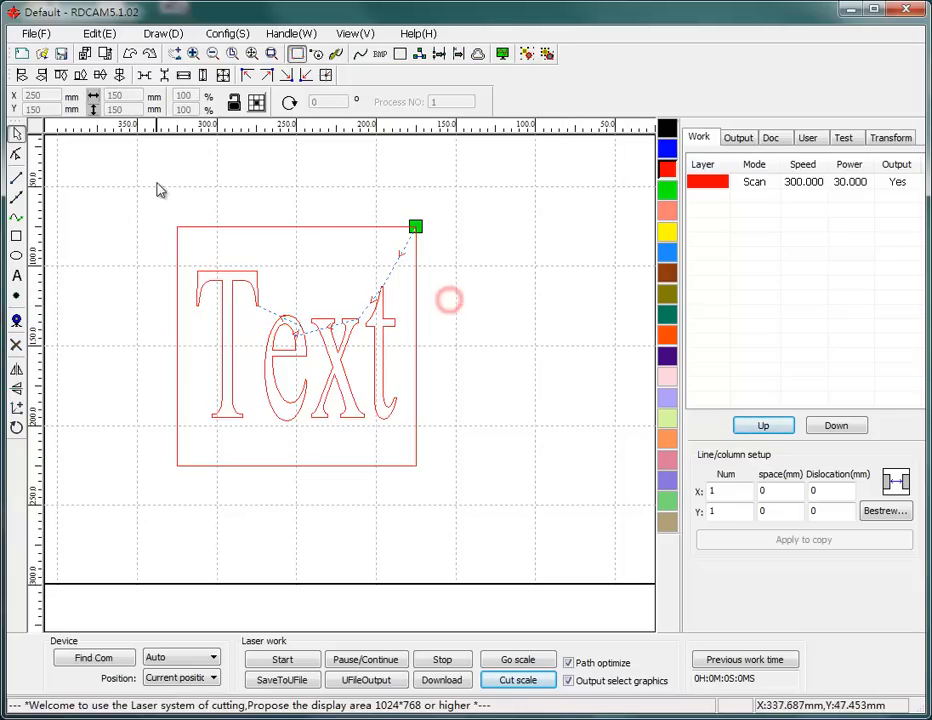
{"action": "left_click", "coordinate": [84, 54]}
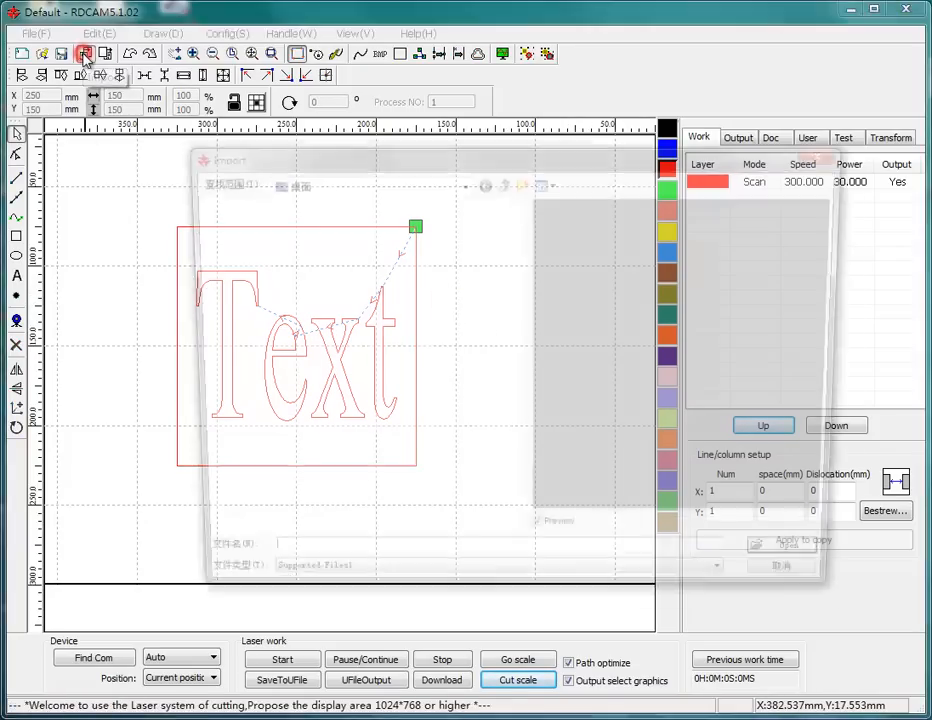
{"action": "left_click", "coordinate": [84, 54]}
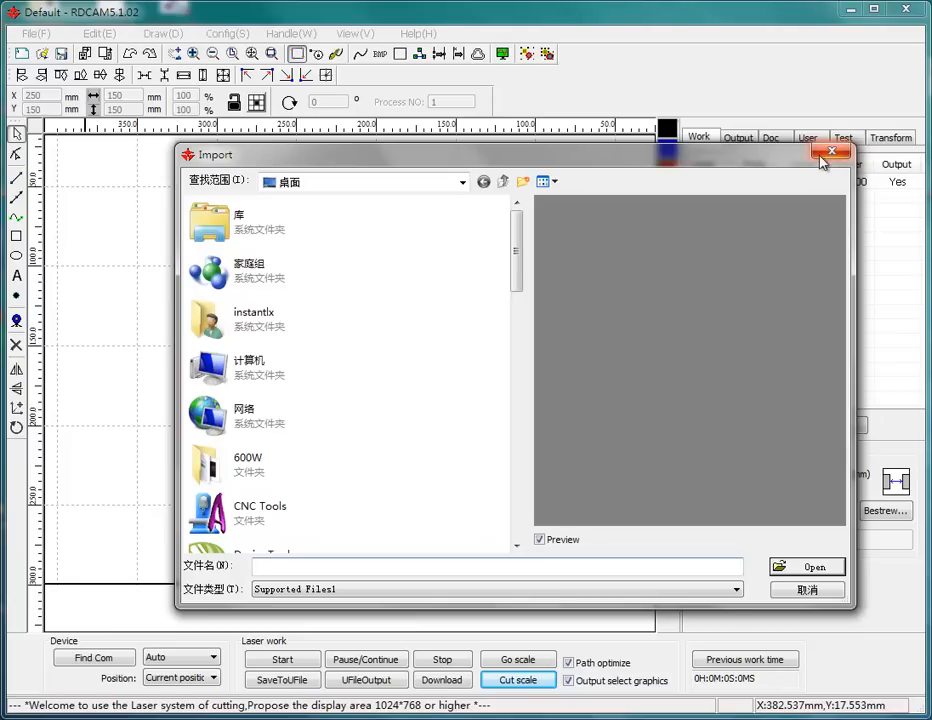
{"action": "mouse_move", "coordinate": [802, 116]}
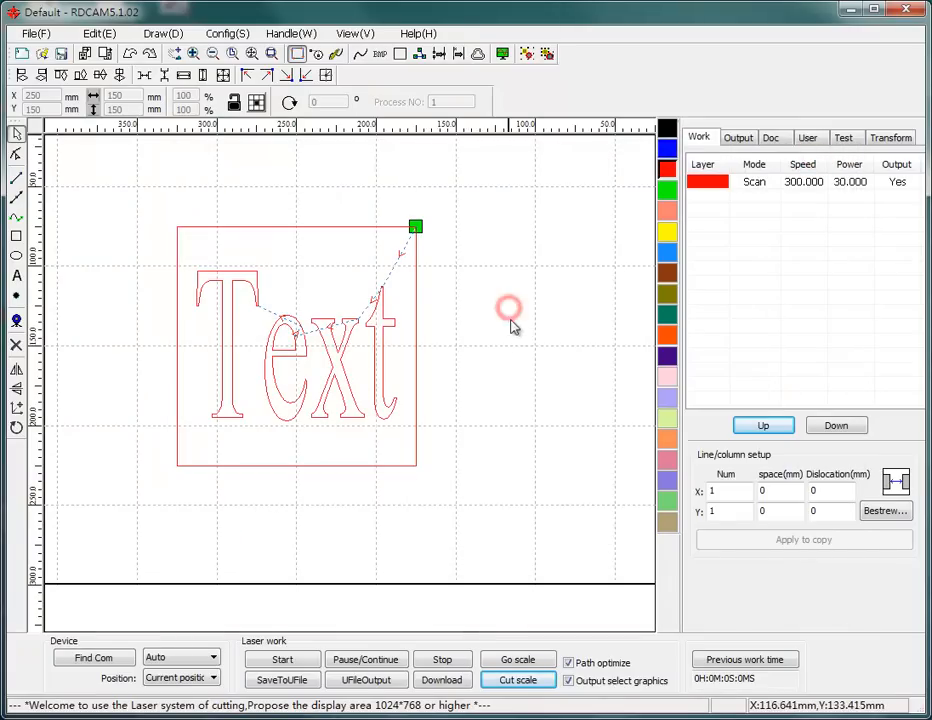
{"action": "mouse_move", "coordinate": [420, 276]}
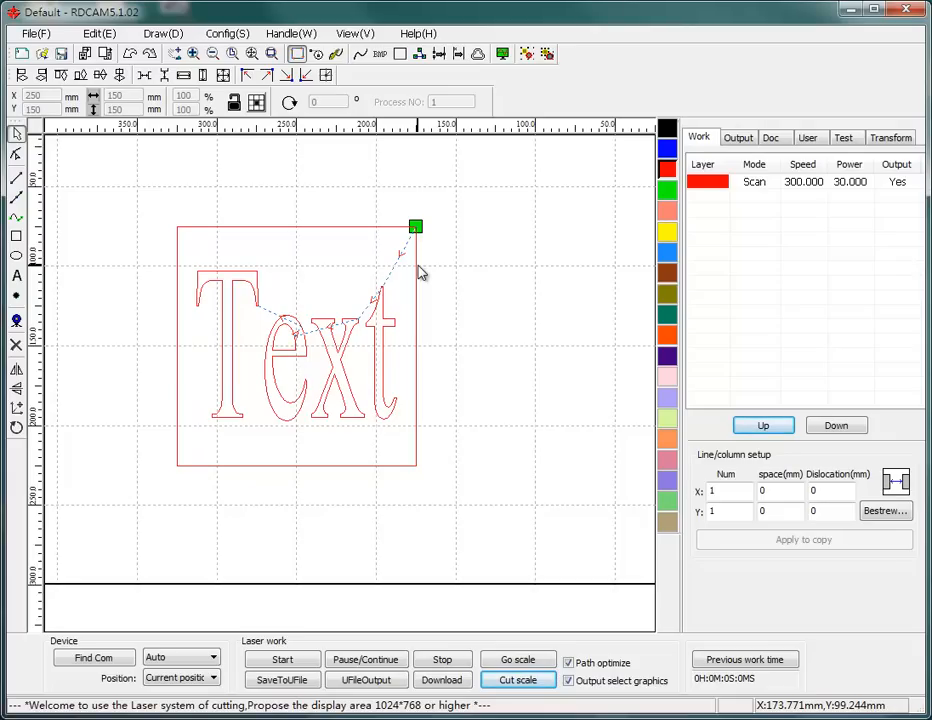
{"action": "left_click", "coordinate": [296, 344]}
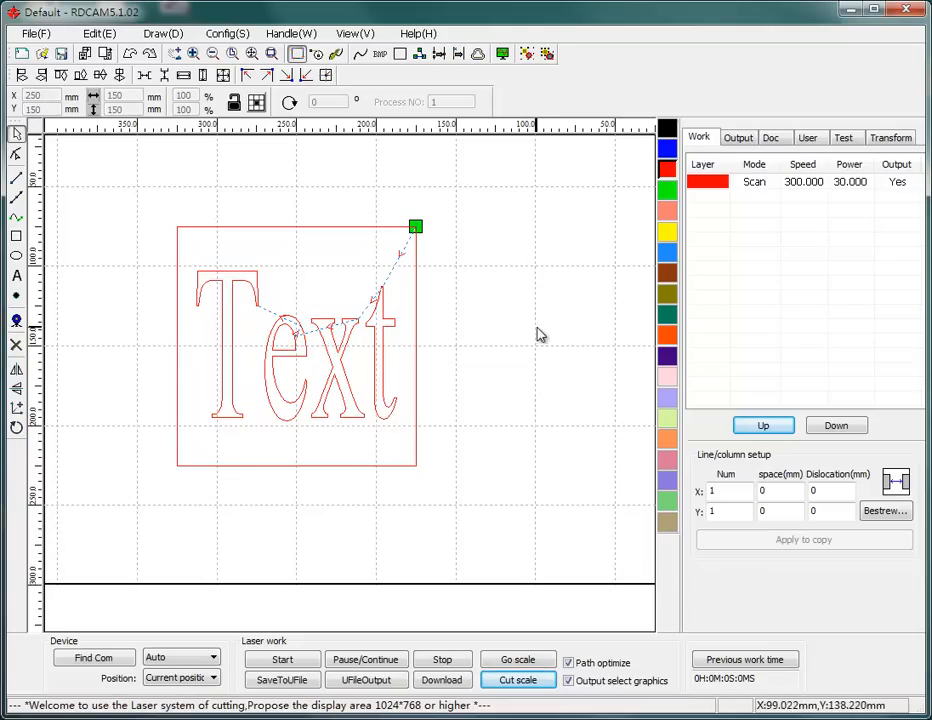
{"action": "mouse_move", "coordinate": [518, 236]}
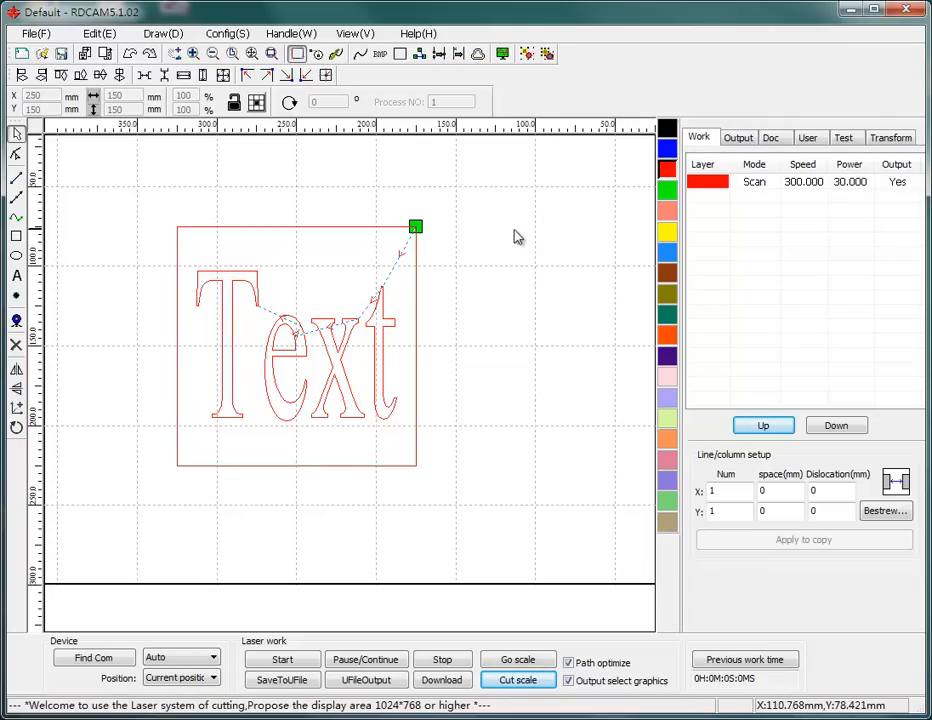
{"action": "mouse_move", "coordinate": [908, 12]}
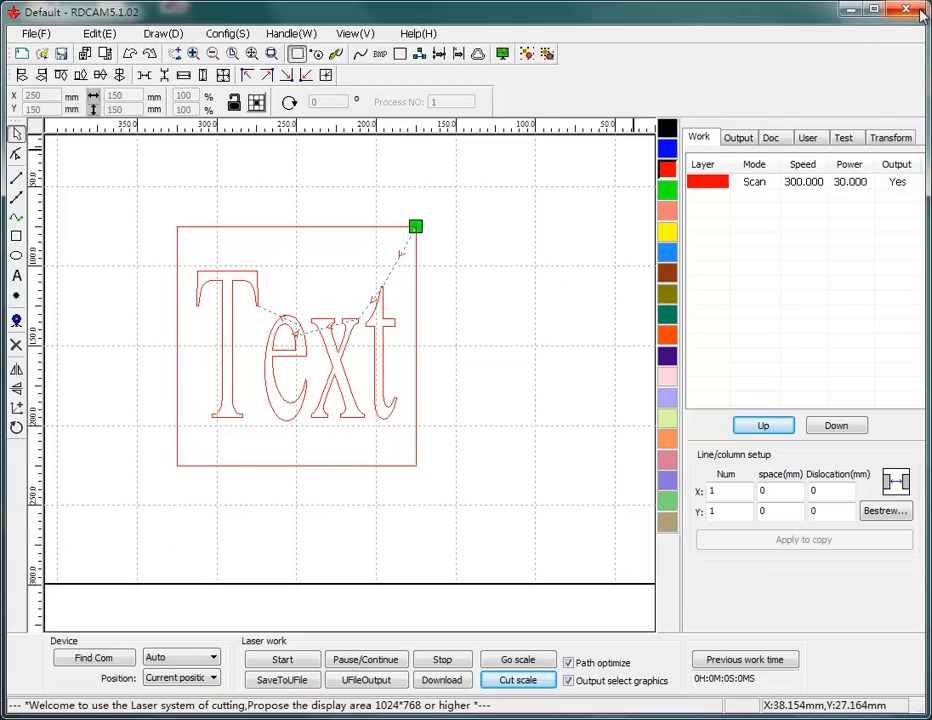